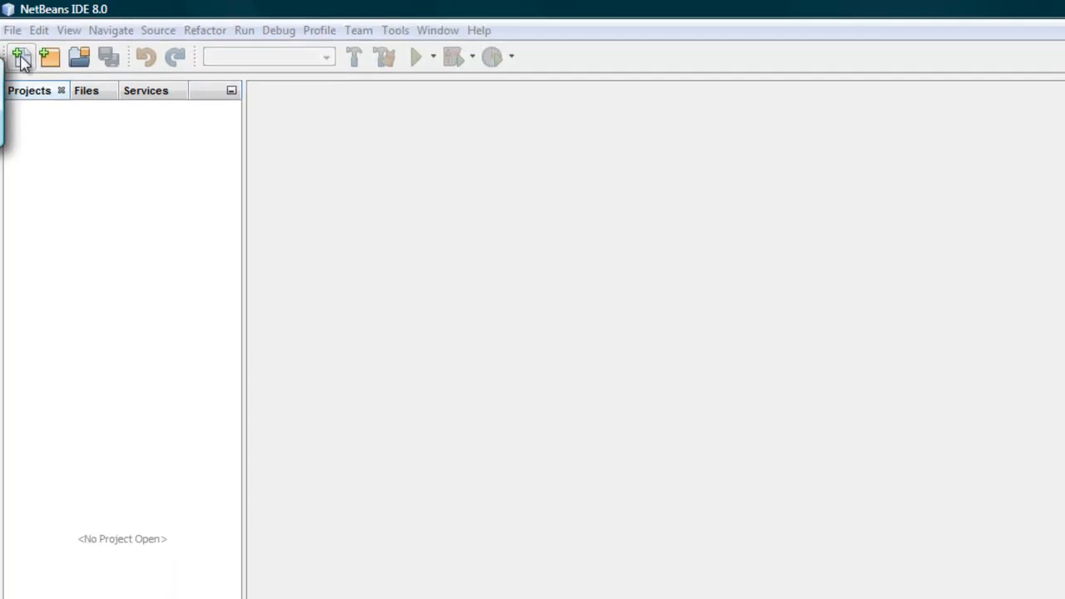
Start a new project via File > New Project and centre the New Project wizard
left_click(13, 30)
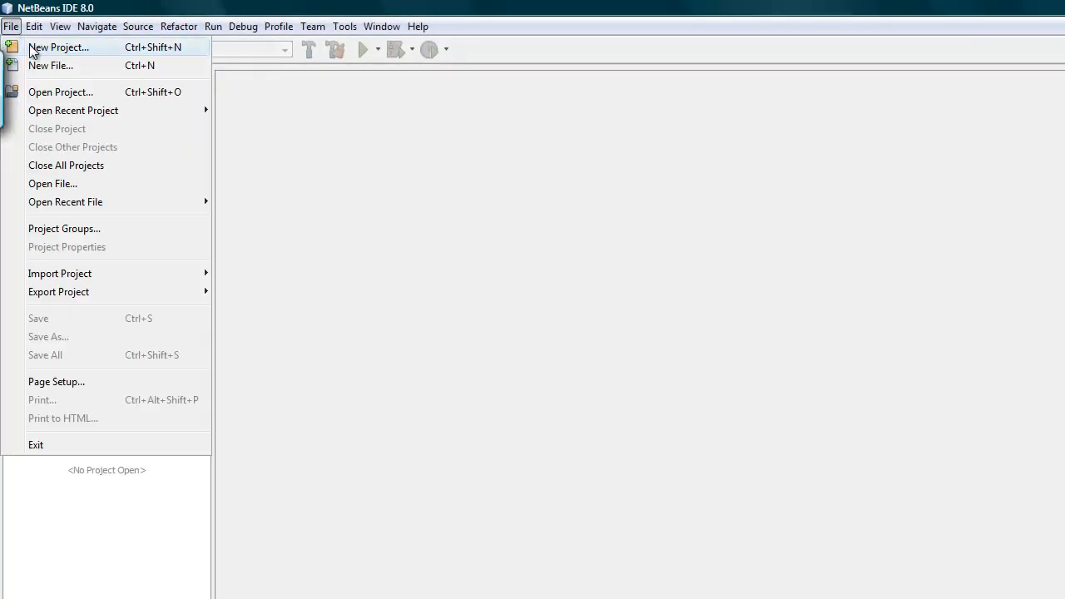
left_click(58, 46)
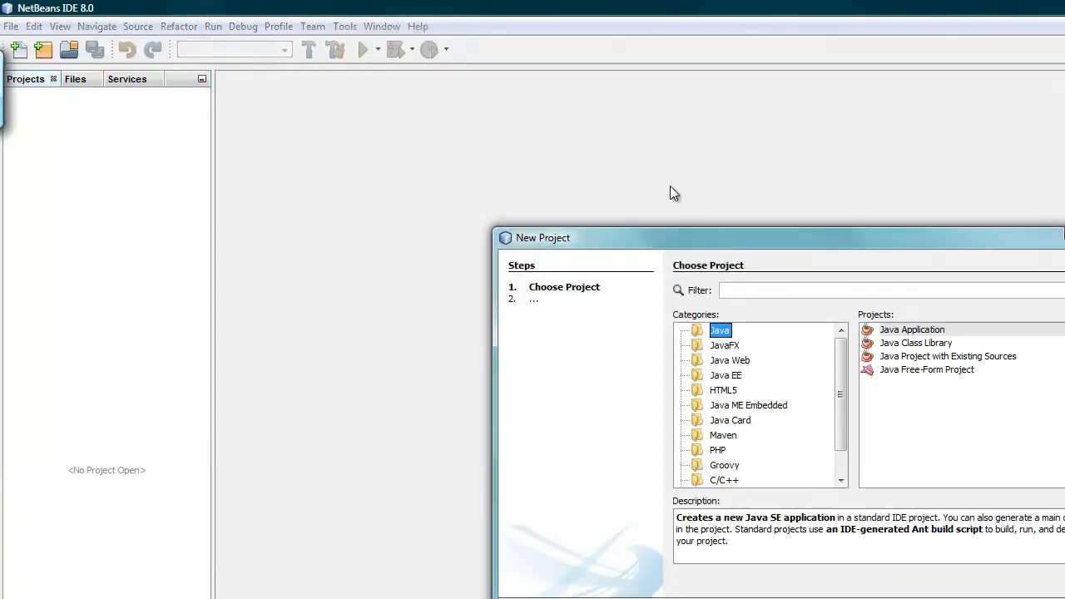
left_click_drag(781, 236, 491, 143)
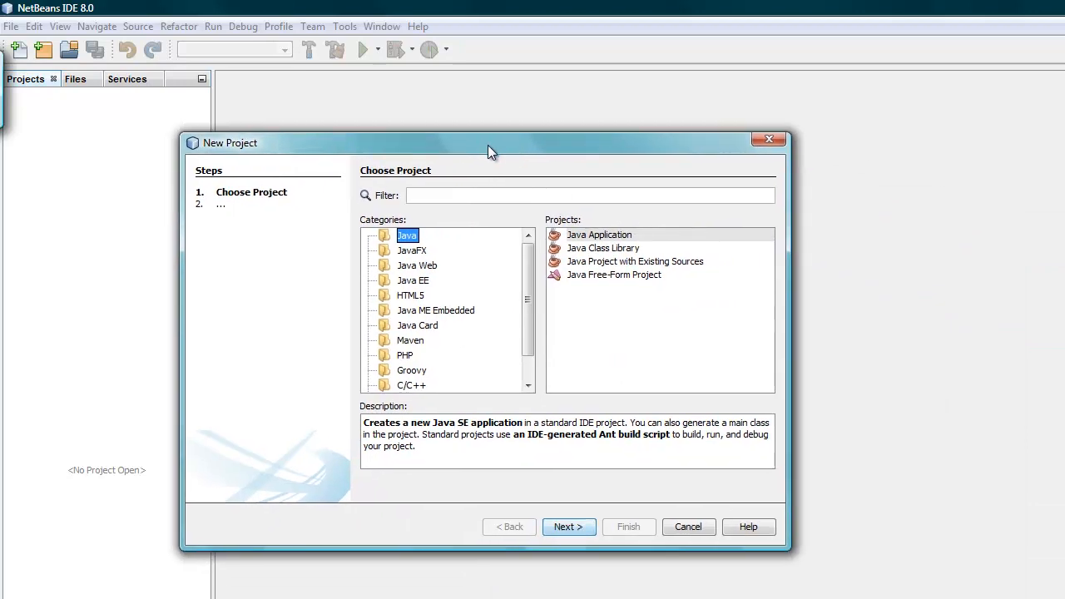
Create a Java Application project named MultiPanels with its main class
left_click(599, 233)
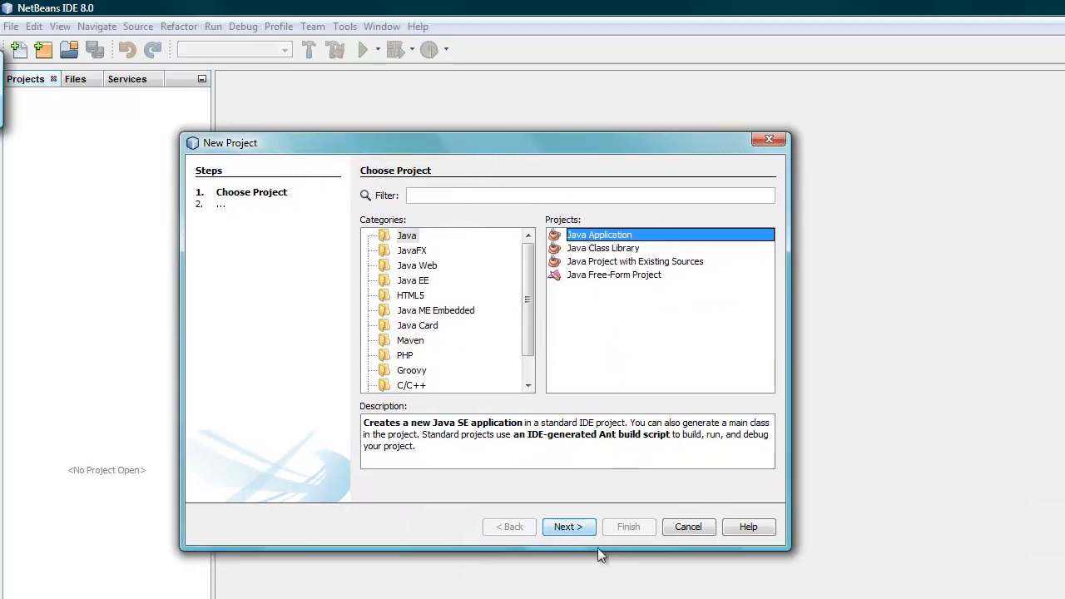
left_click(569, 526)
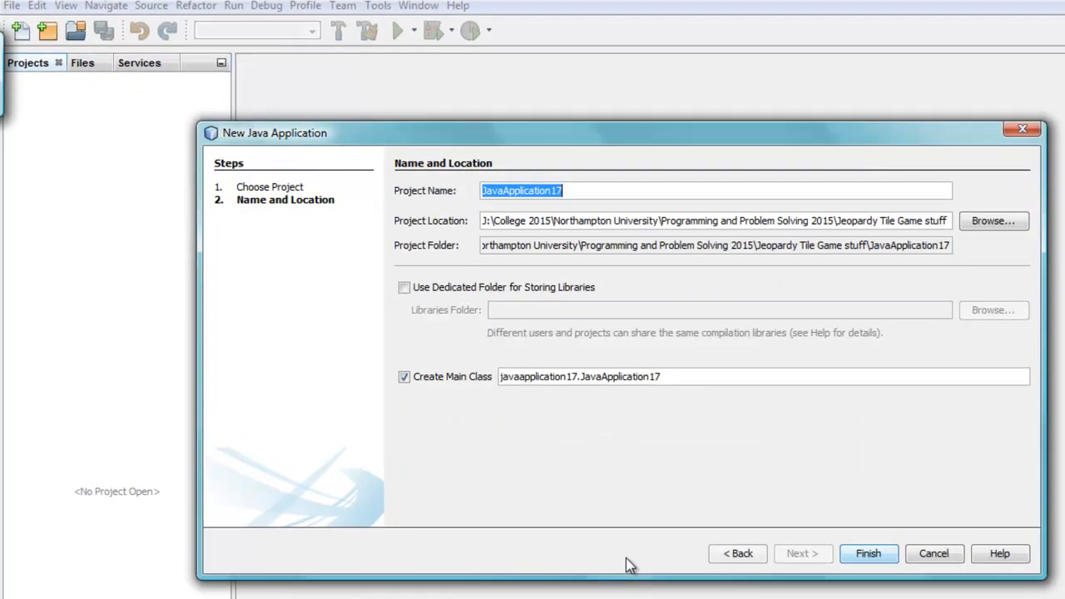
mouse_move(612, 241)
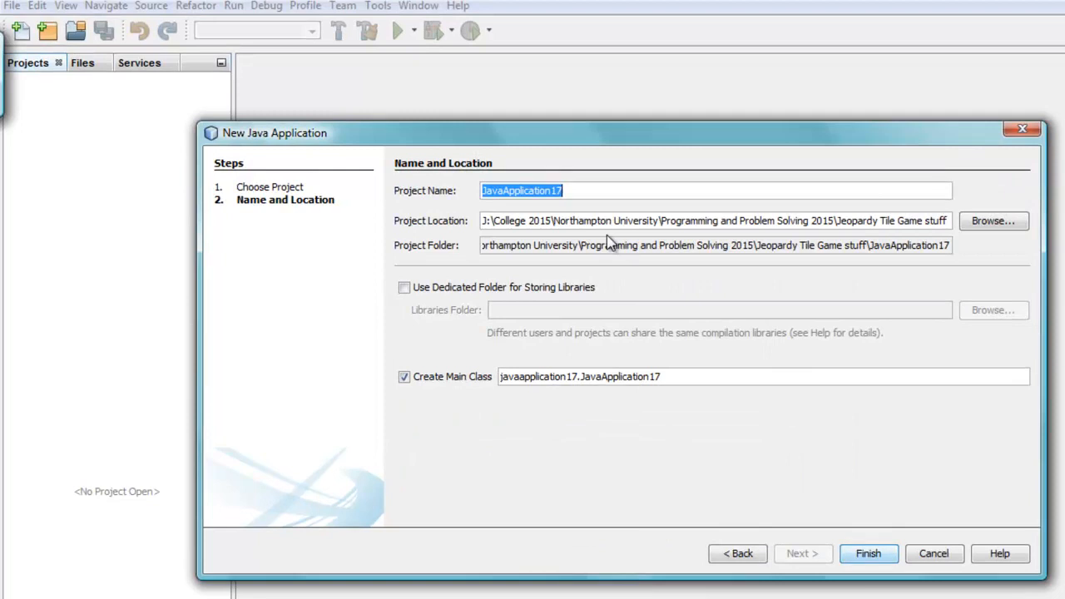
type("M")
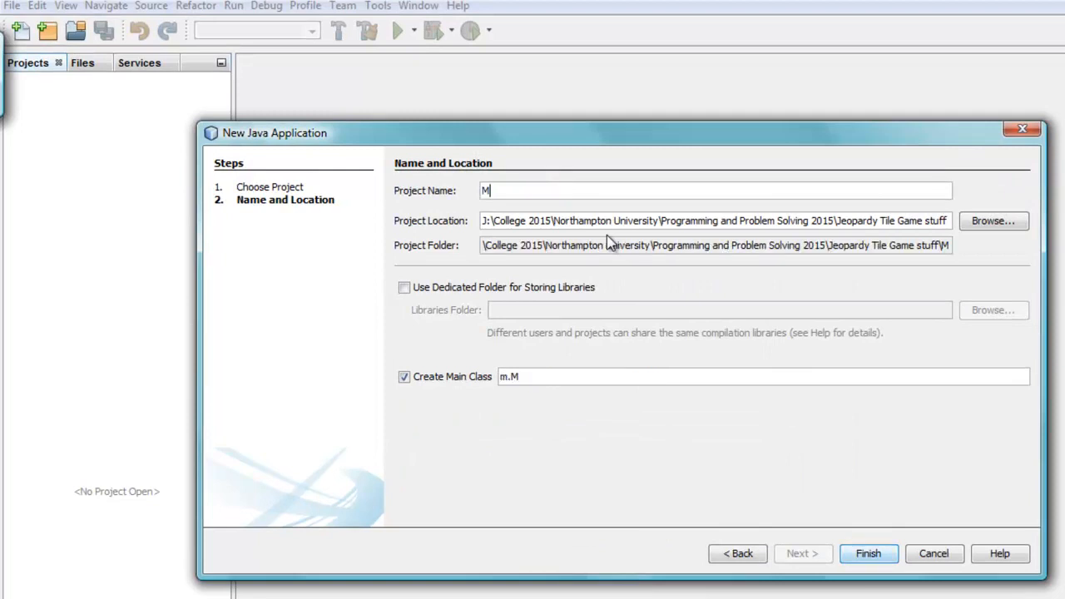
type("ultiPanels")
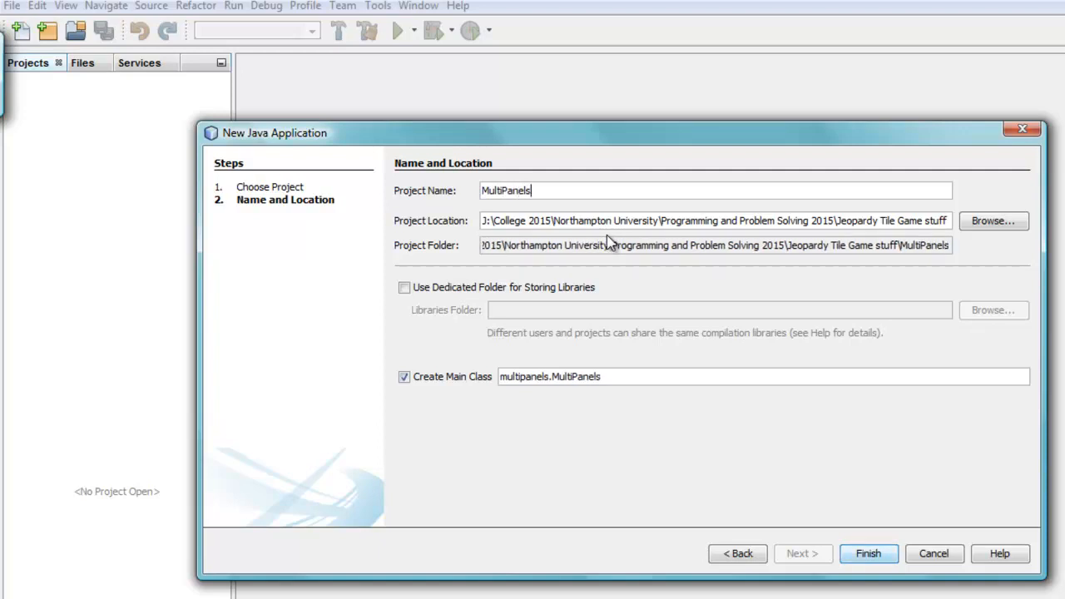
mouse_move(559, 435)
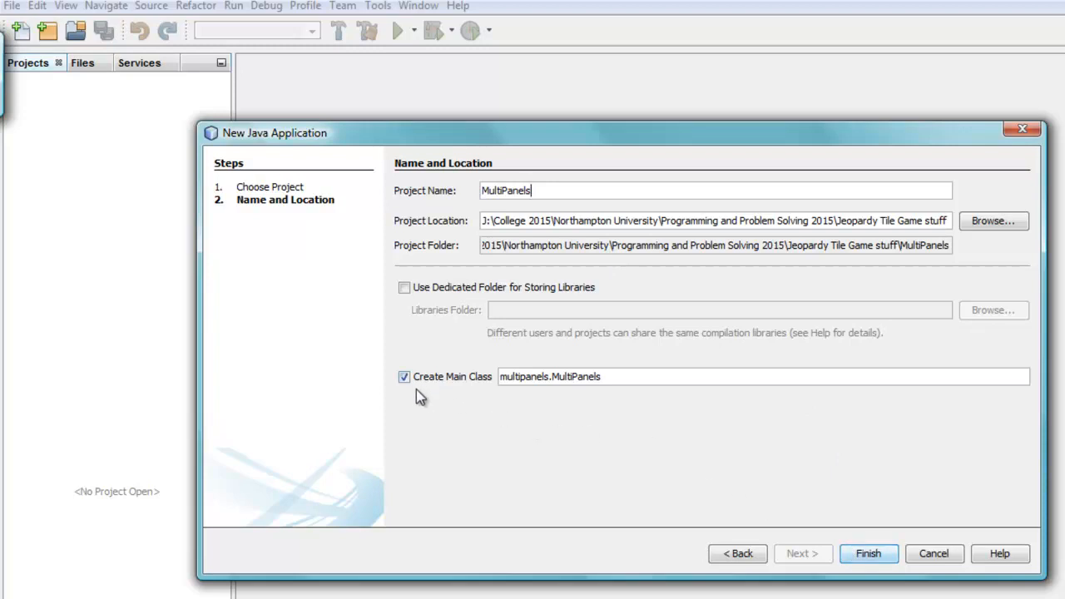
mouse_move(599, 374)
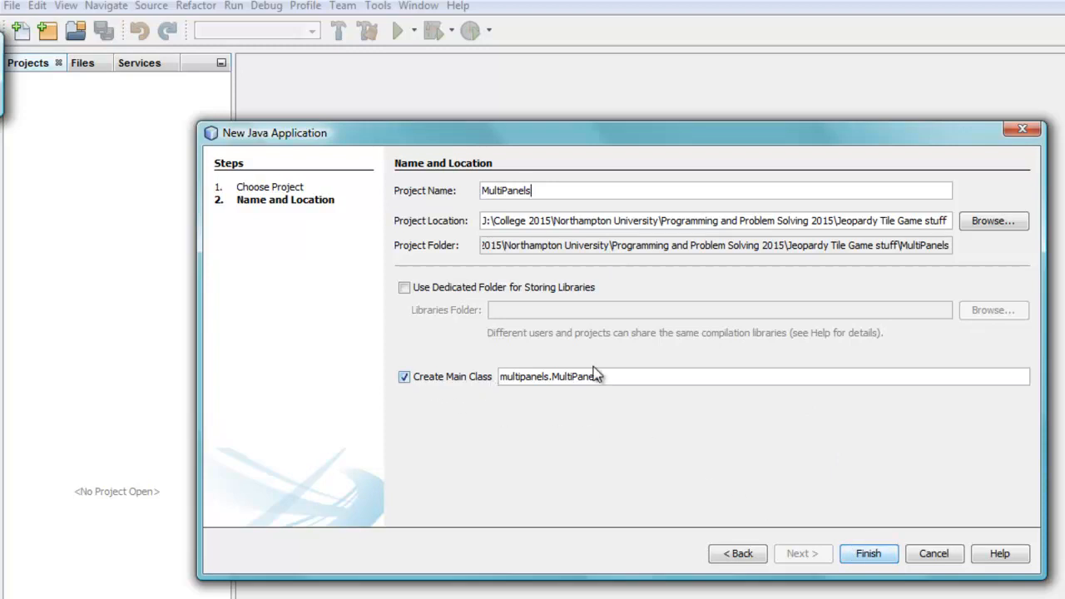
left_click(869, 552)
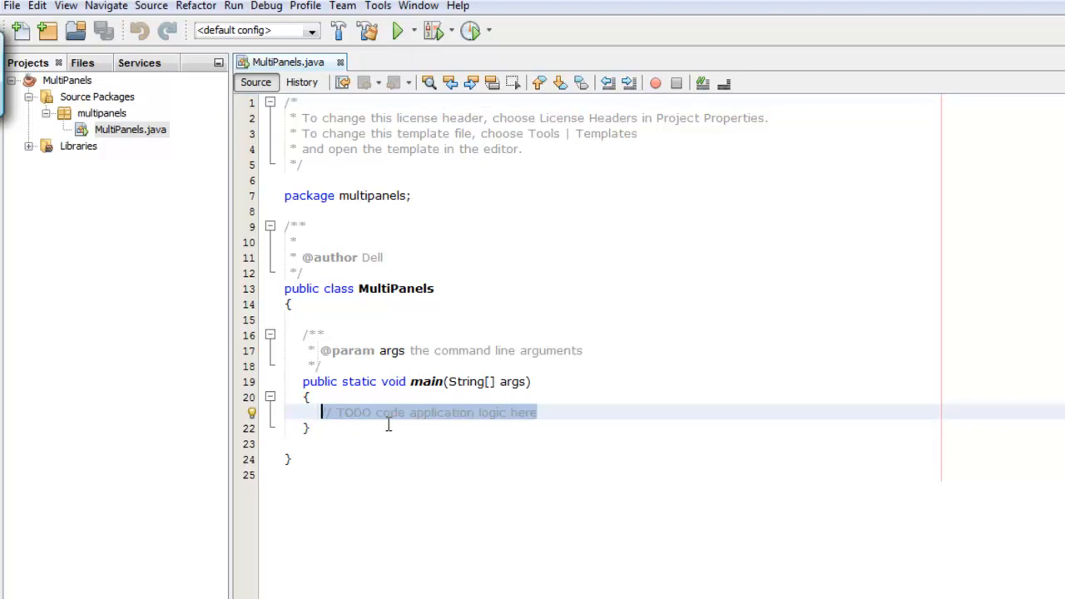
Add 'JFrame frame = new JFrame();' in main and import javax.swing.JFrame via the hint
type("JFrame frame = new")
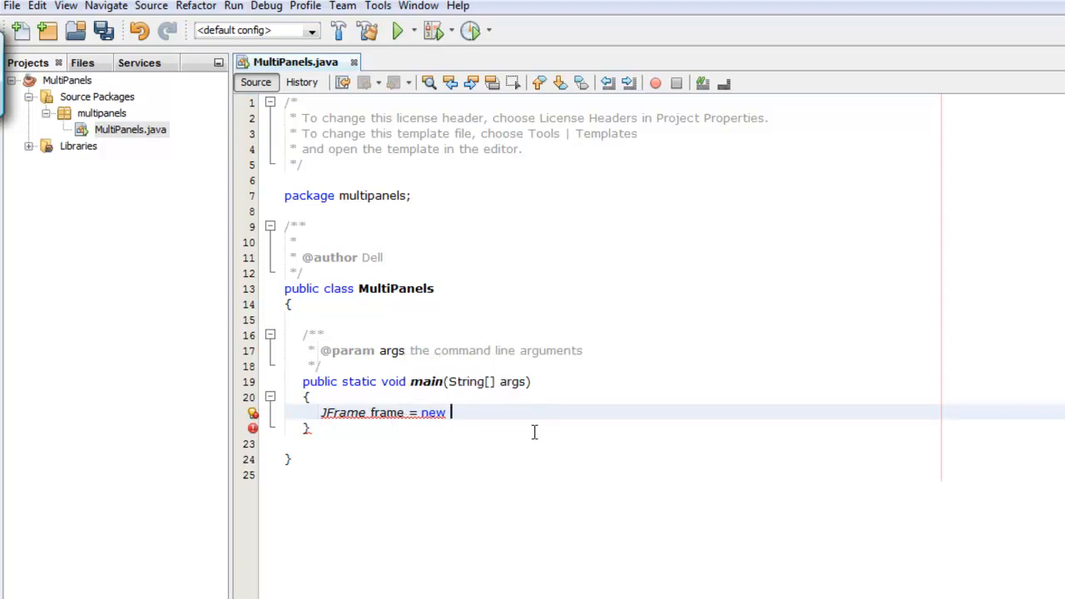
type("JFrame")
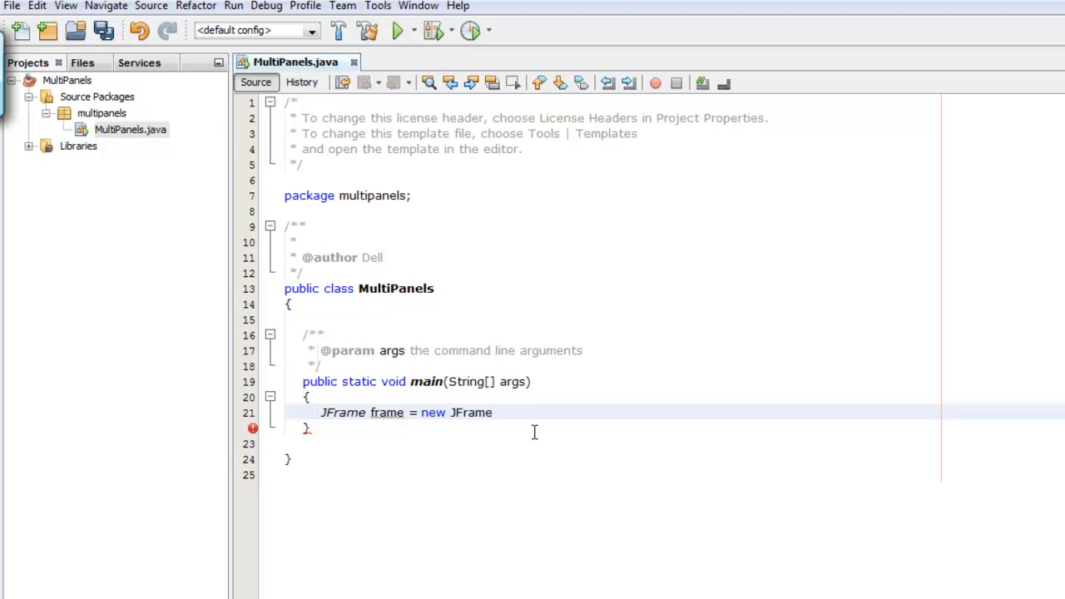
type("()")
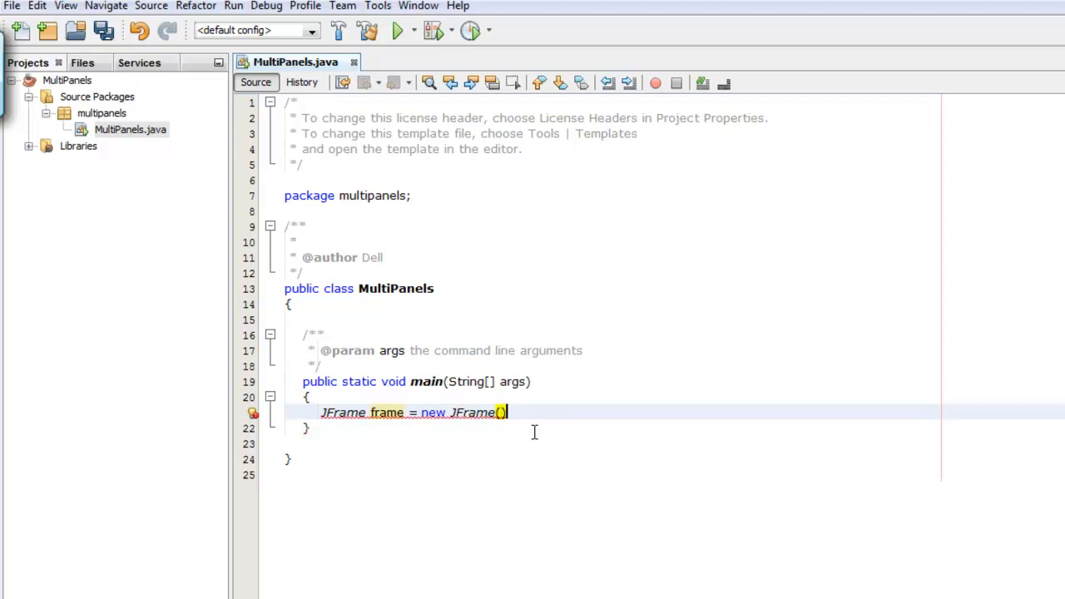
type(";")
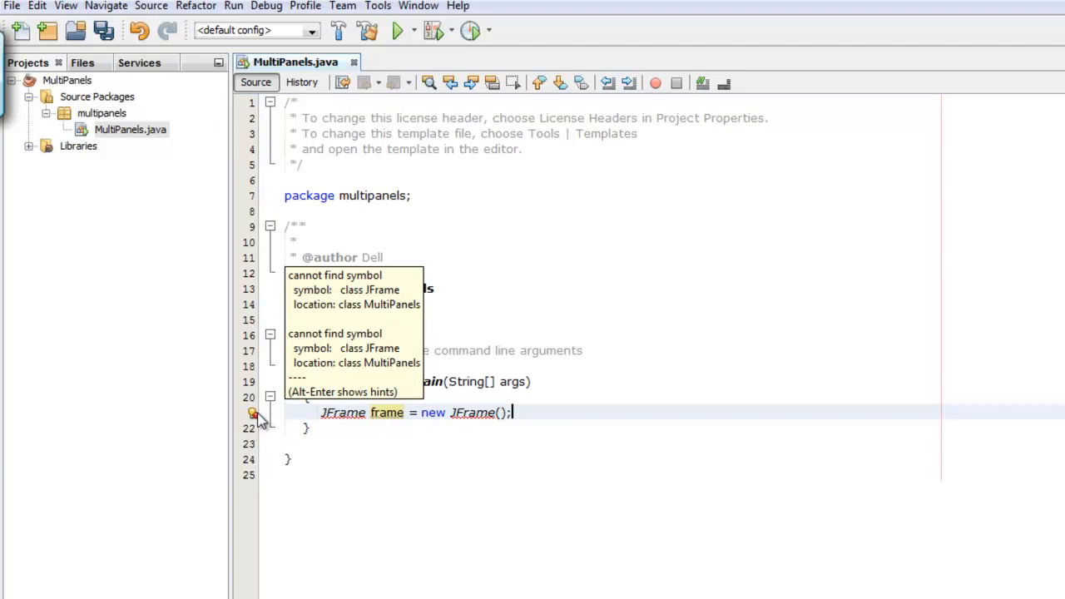
left_click(253, 413)
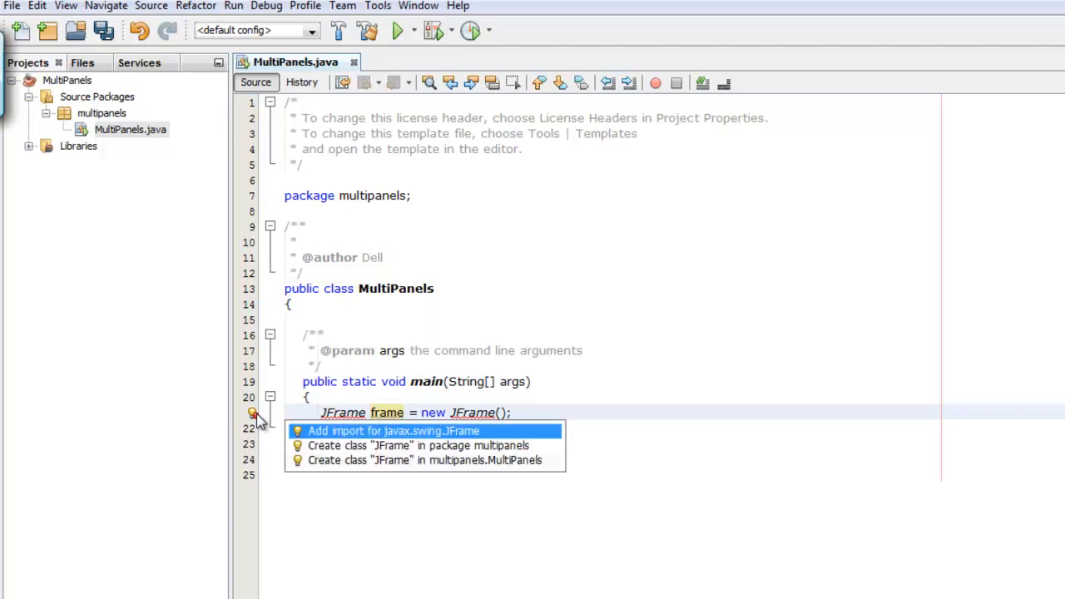
left_click(393, 429)
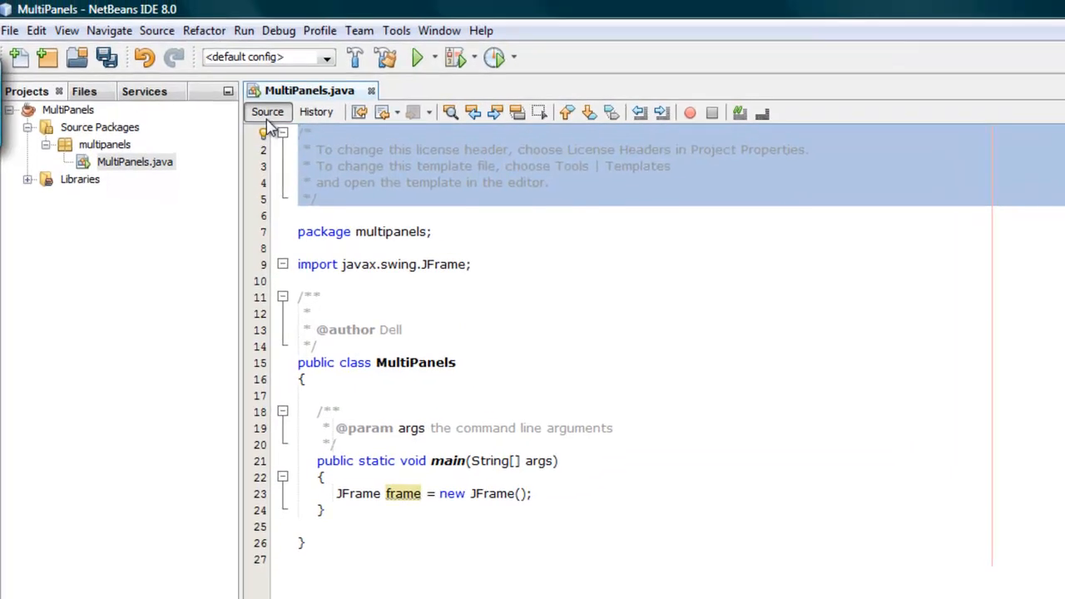
mouse_move(396, 186)
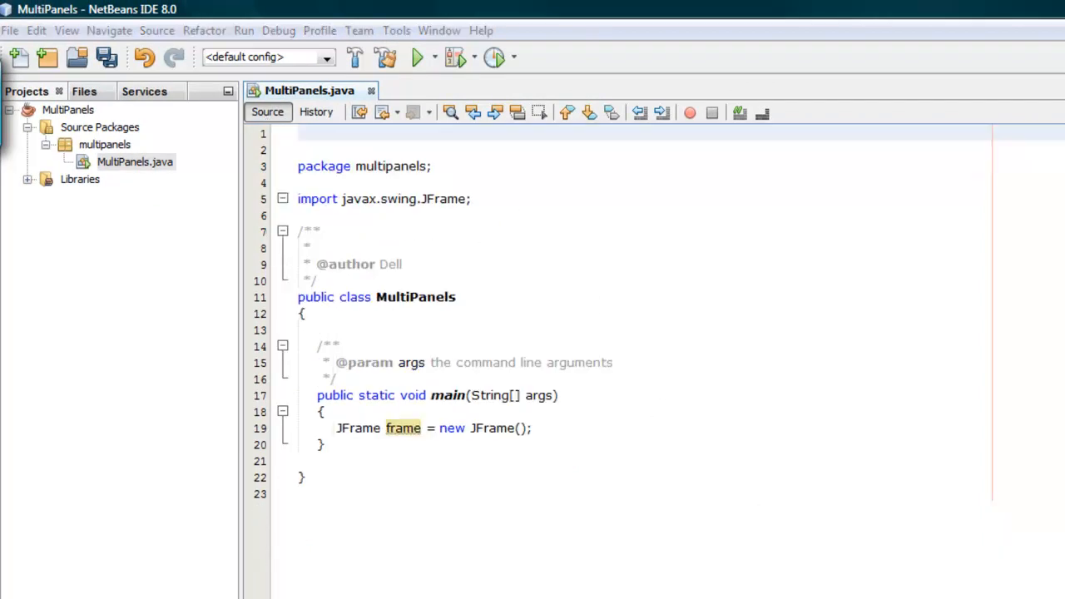
Add 'extends JFrame' to the MultiPanels class declaration
left_click(609, 296)
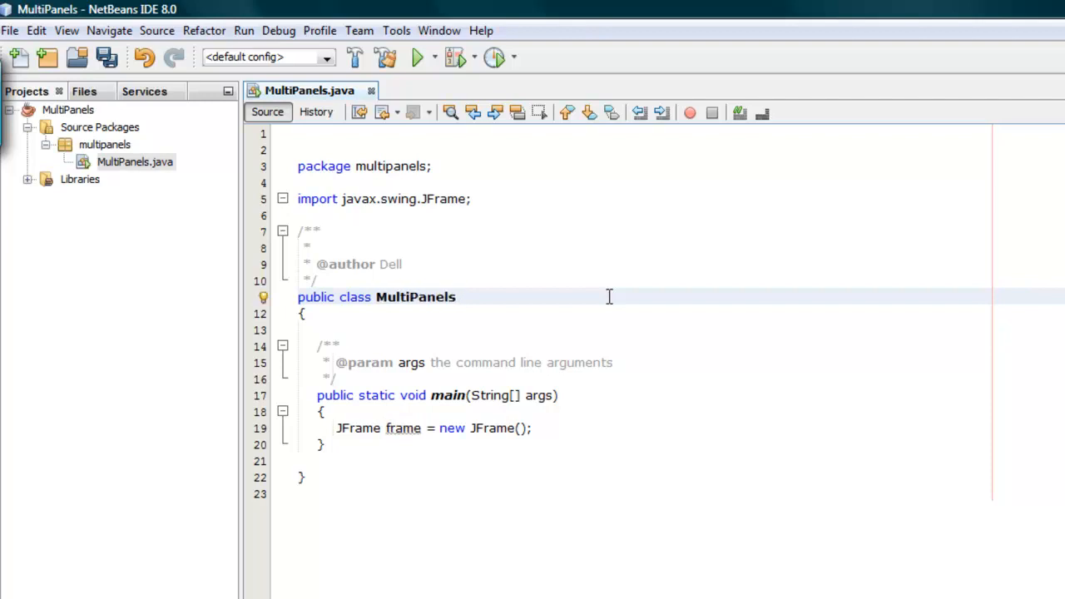
type("extend")
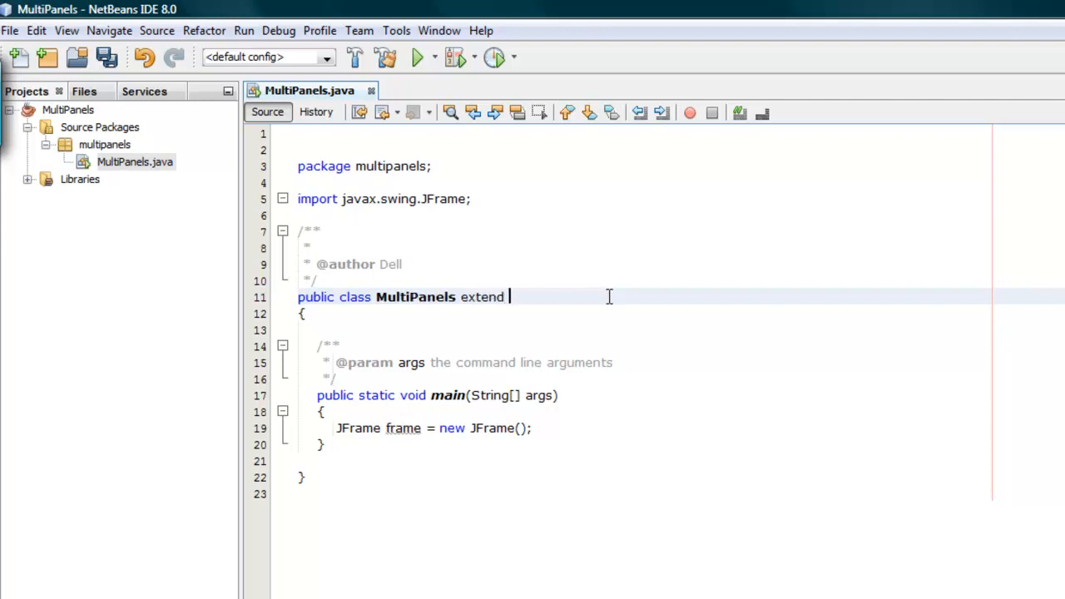
type("J")
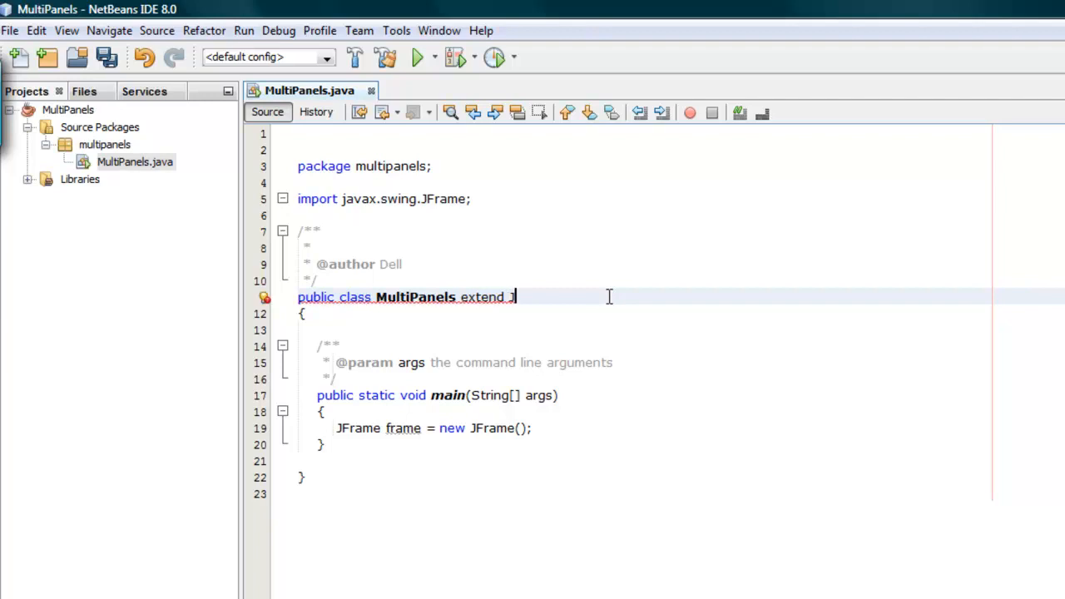
type("Frame")
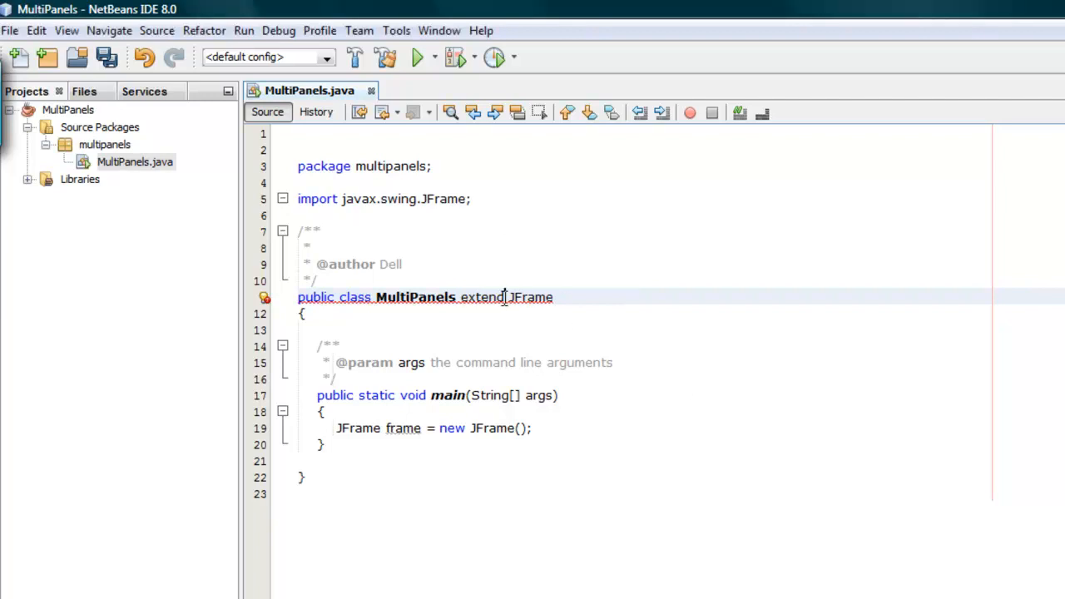
key("BackSpace")
type("s")
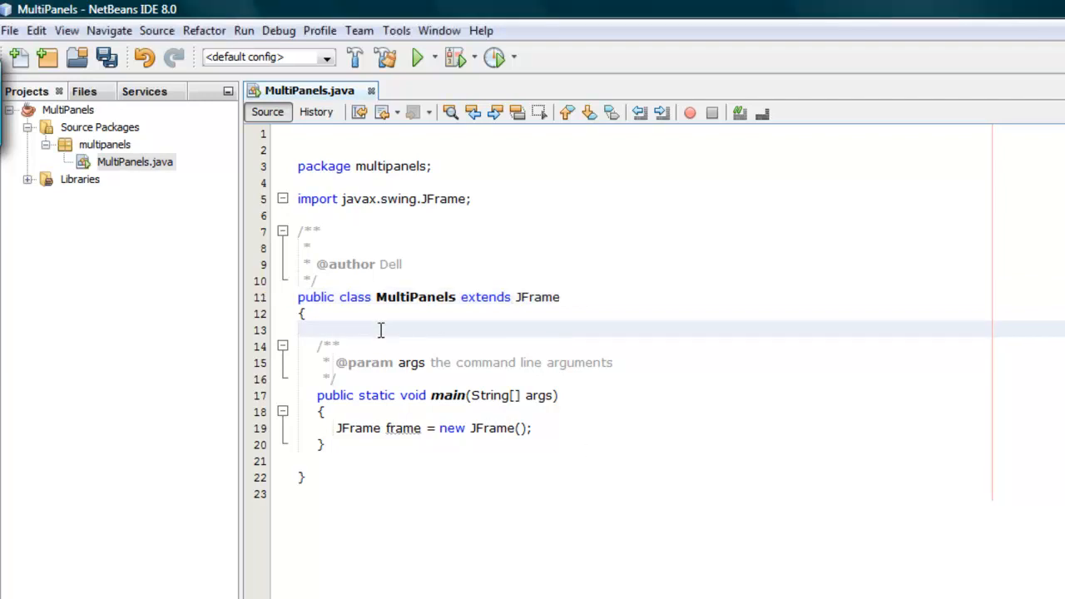
Declare MyPanel fields panelNorth, panelEast, panelSouth, panelWest, panelCentre and create class MyPanel in multipanels
type("MyPanel panelNorth, panelEast, panelSouth, panelWest, panelCentre;")
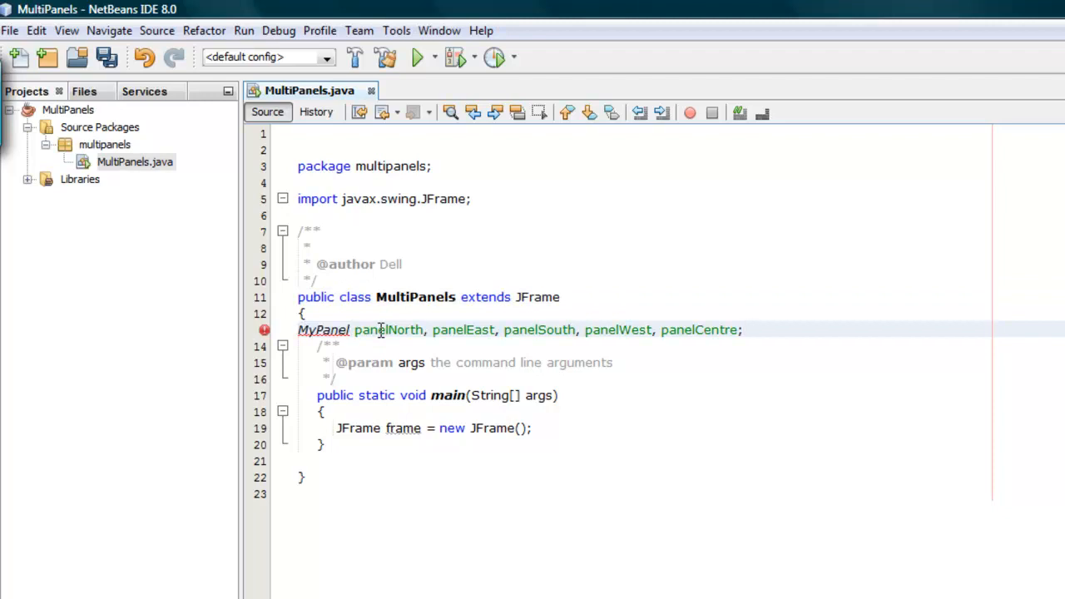
left_click(546, 329)
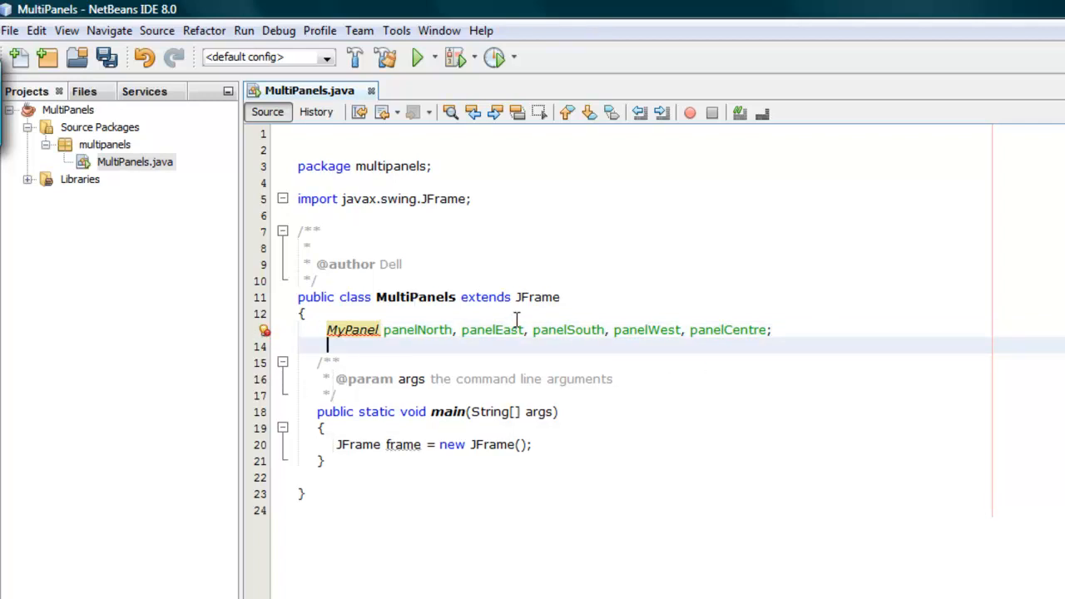
mouse_move(352, 329)
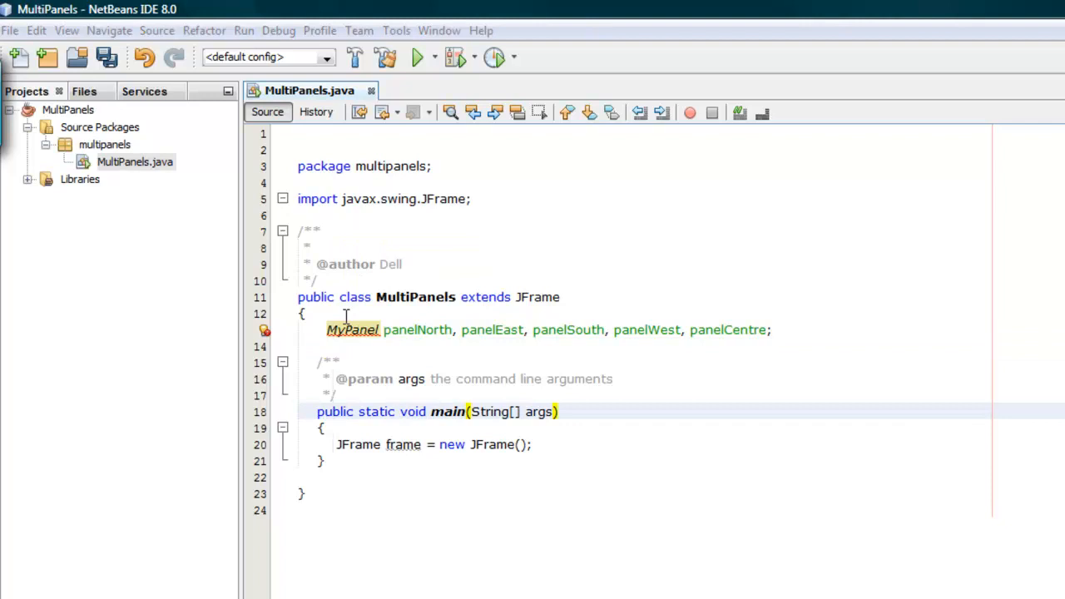
mouse_move(265, 330)
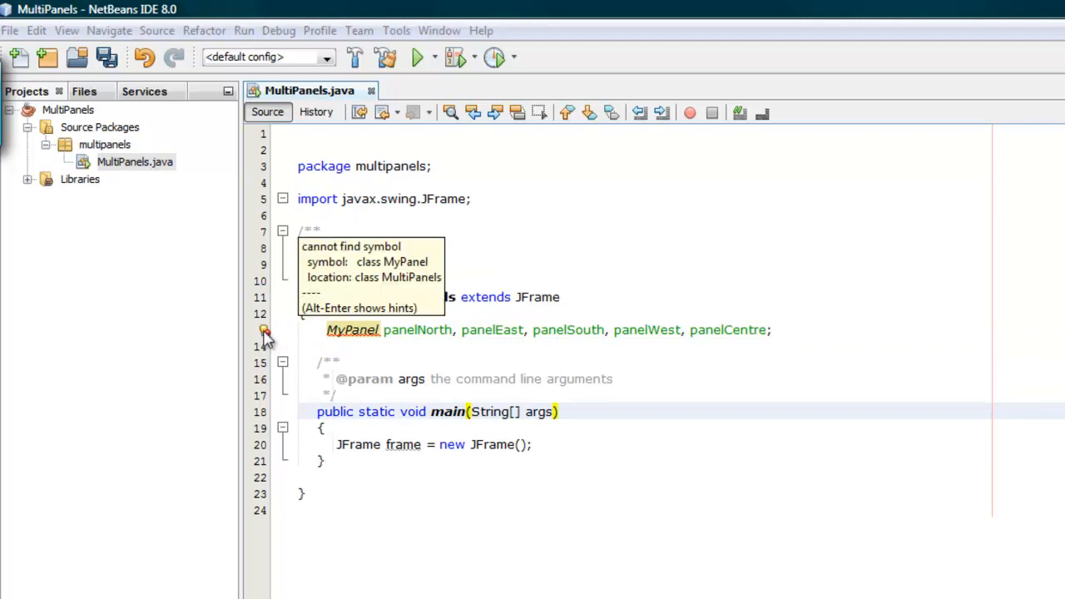
left_click(263, 330)
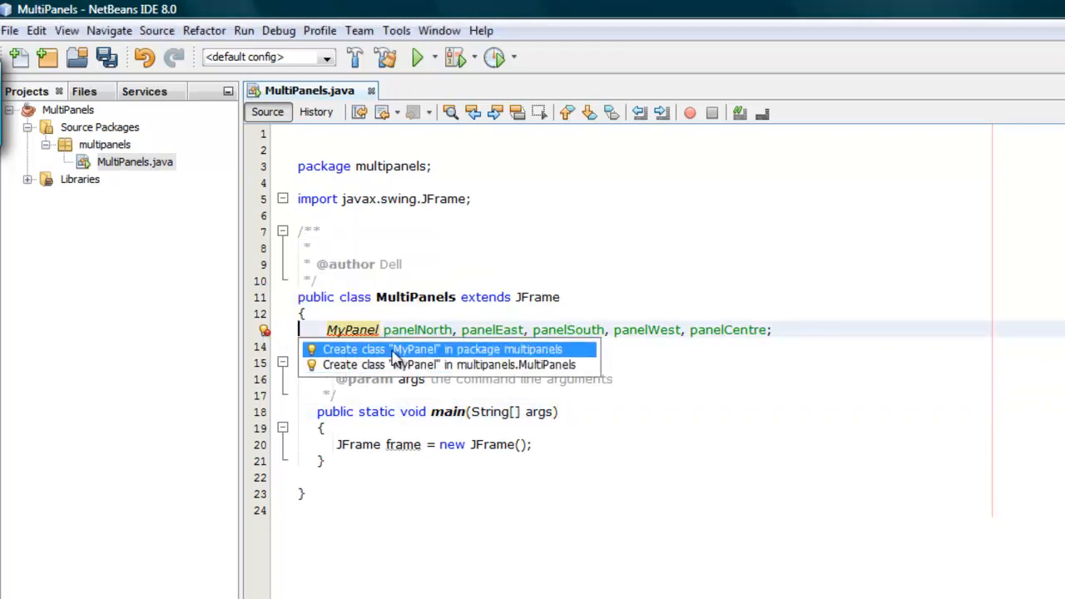
mouse_move(424, 365)
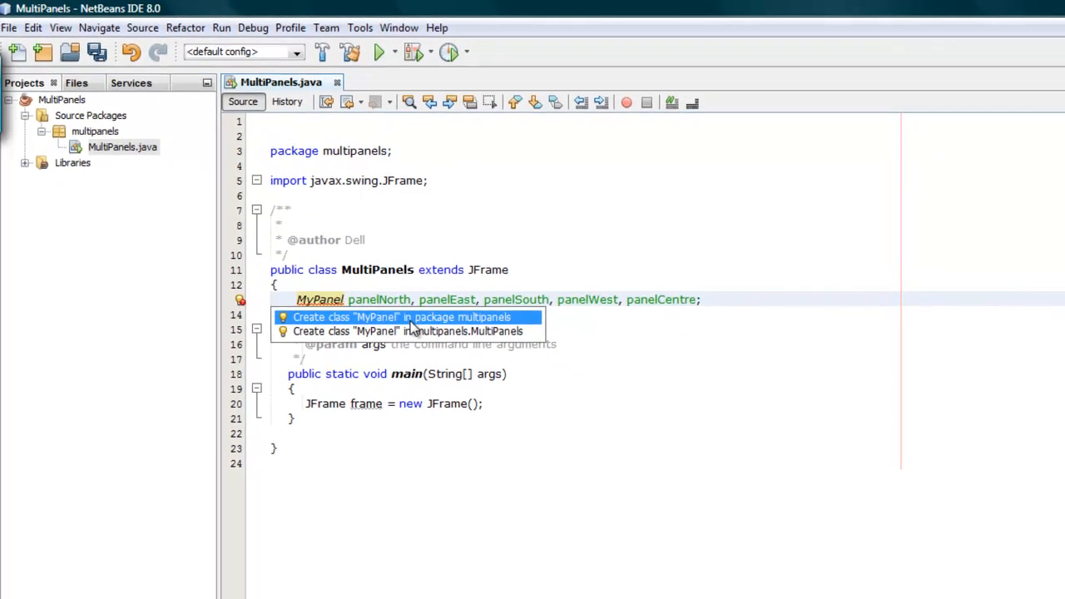
left_click(403, 316)
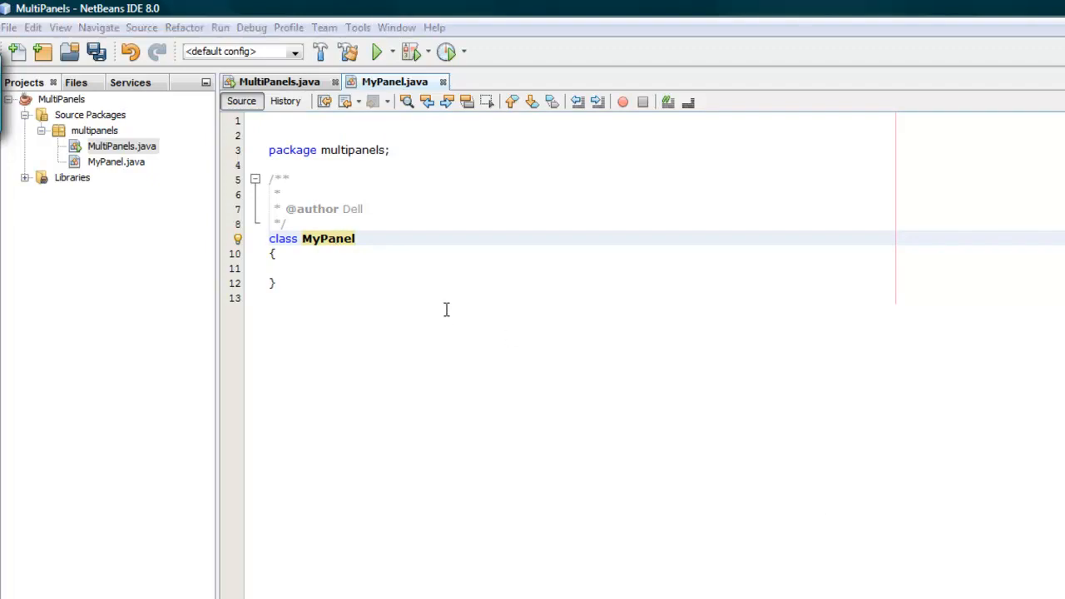
mouse_move(398, 251)
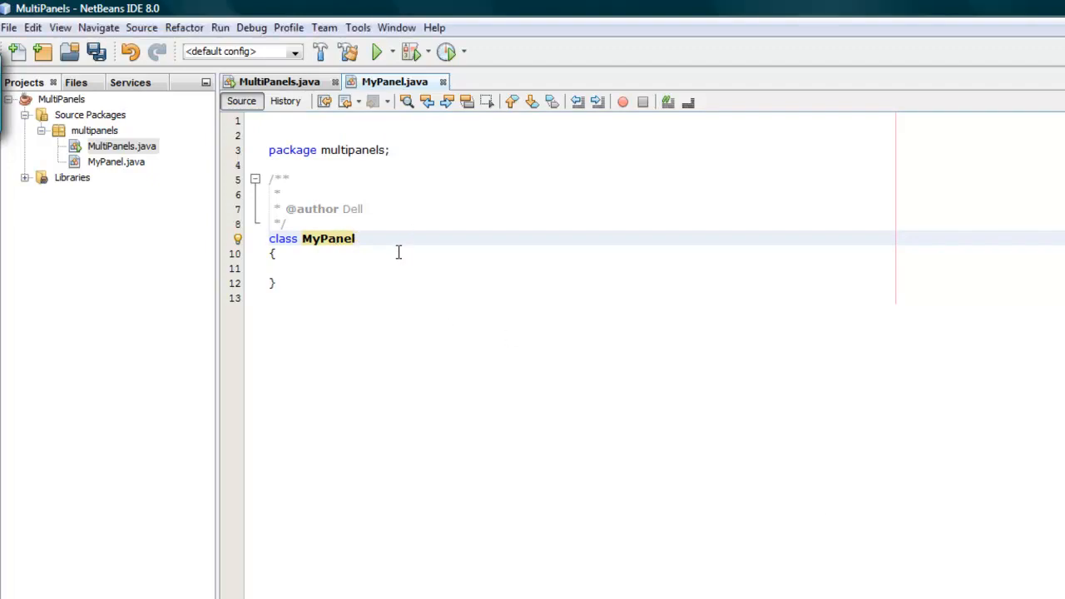
Add 'extends JPanel' to MyPanel and import javax.swing.JPanel via the hint
type("exten")
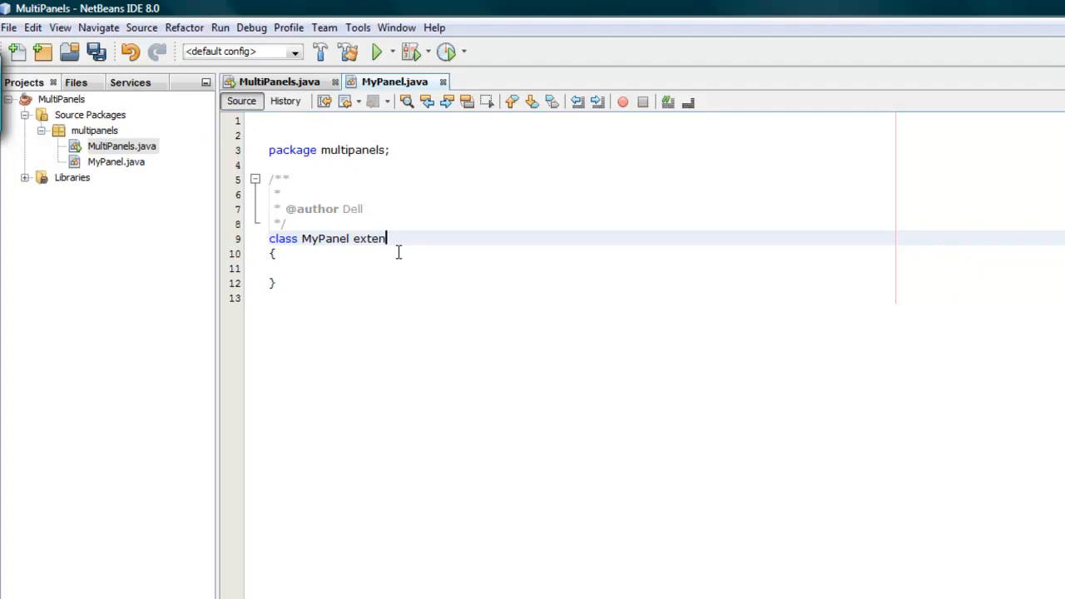
type("ds")
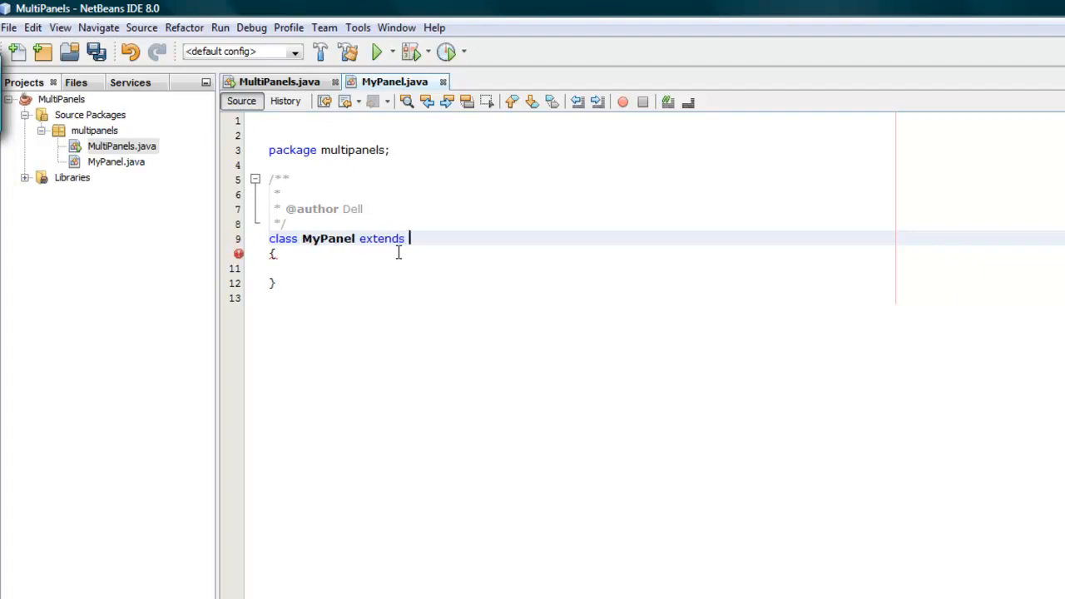
type("JPanel")
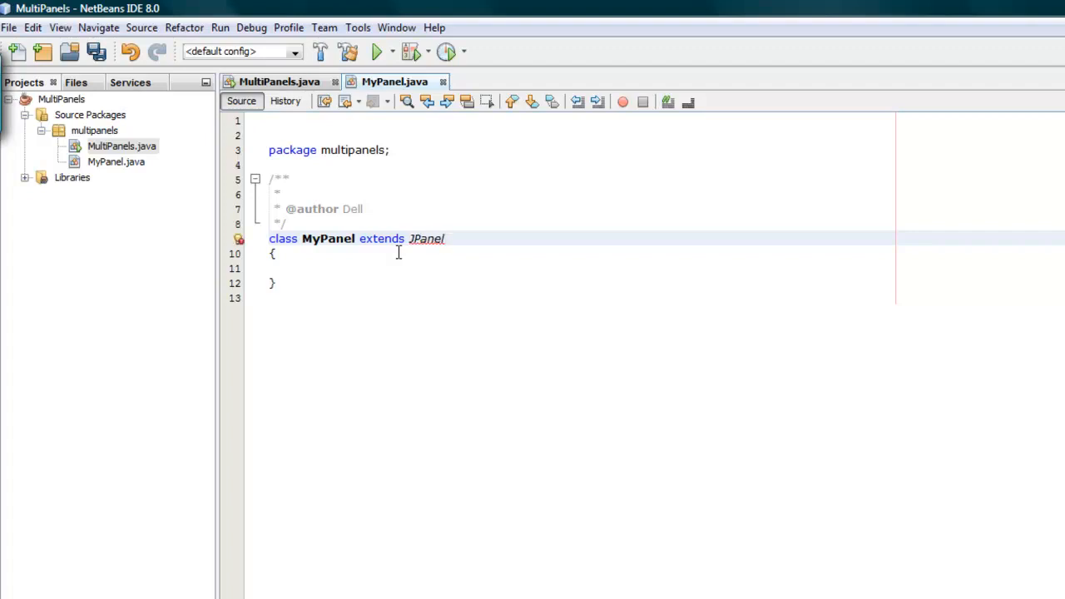
left_click(446, 240)
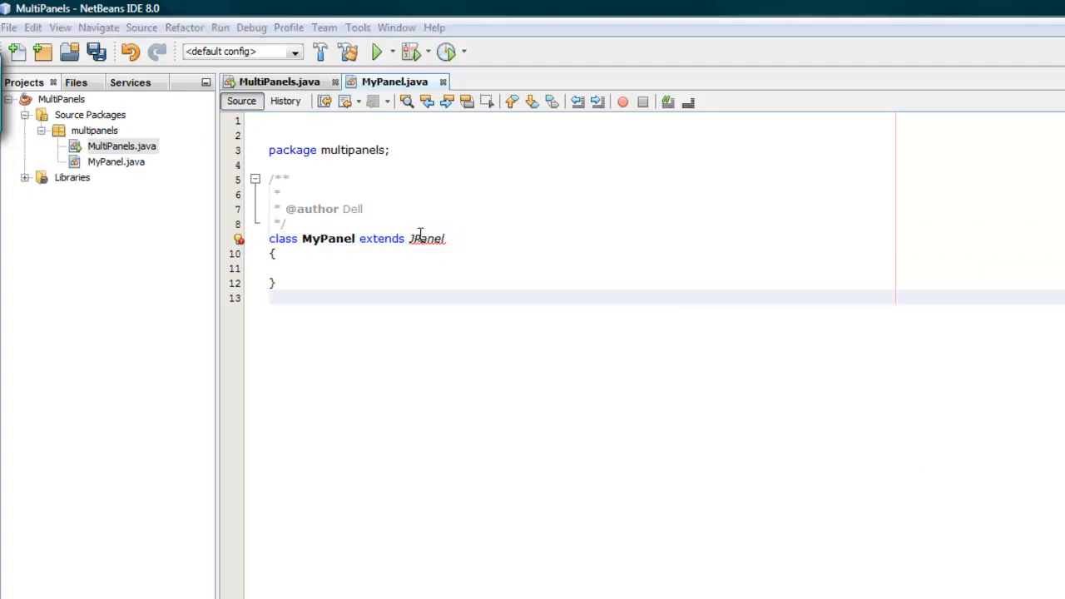
mouse_move(240, 240)
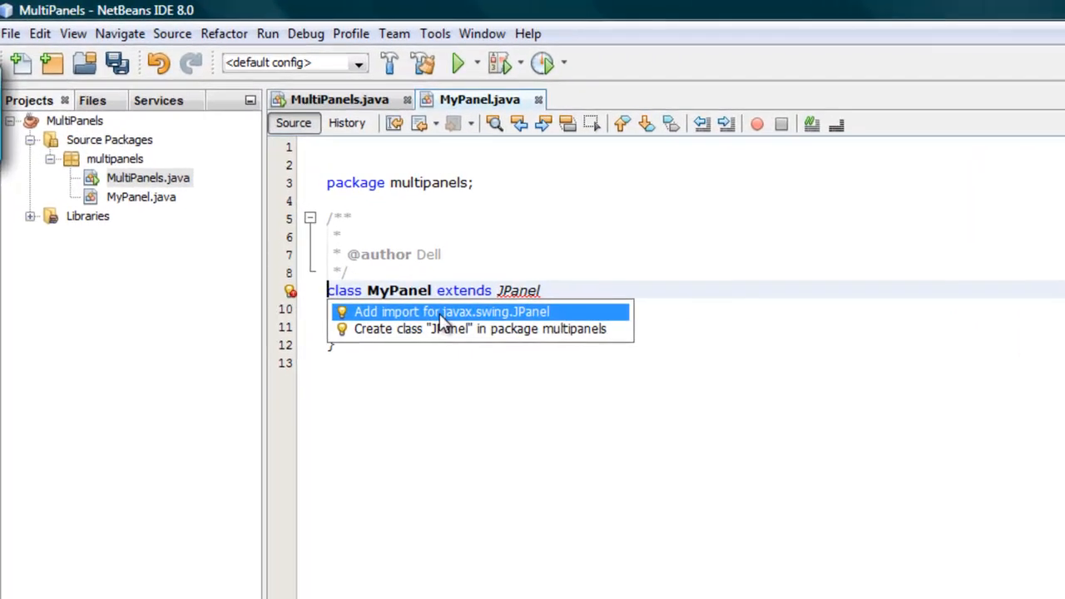
left_click(452, 311)
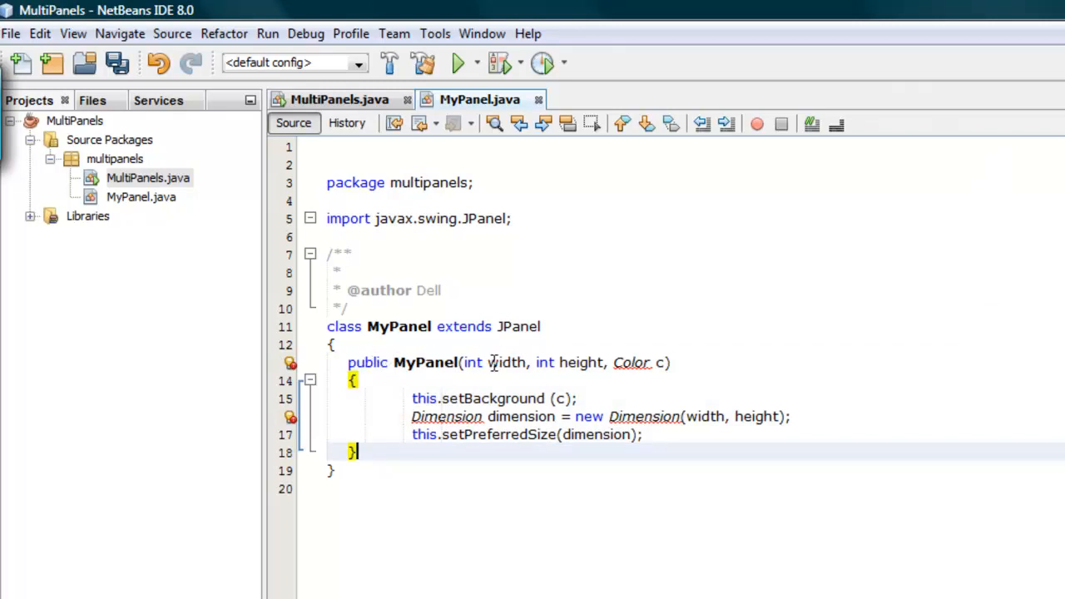
Write the MyPanel(int width, int height, Color c) constructor and import java.awt.Dimension and java.awt.Color
double_click(506, 363)
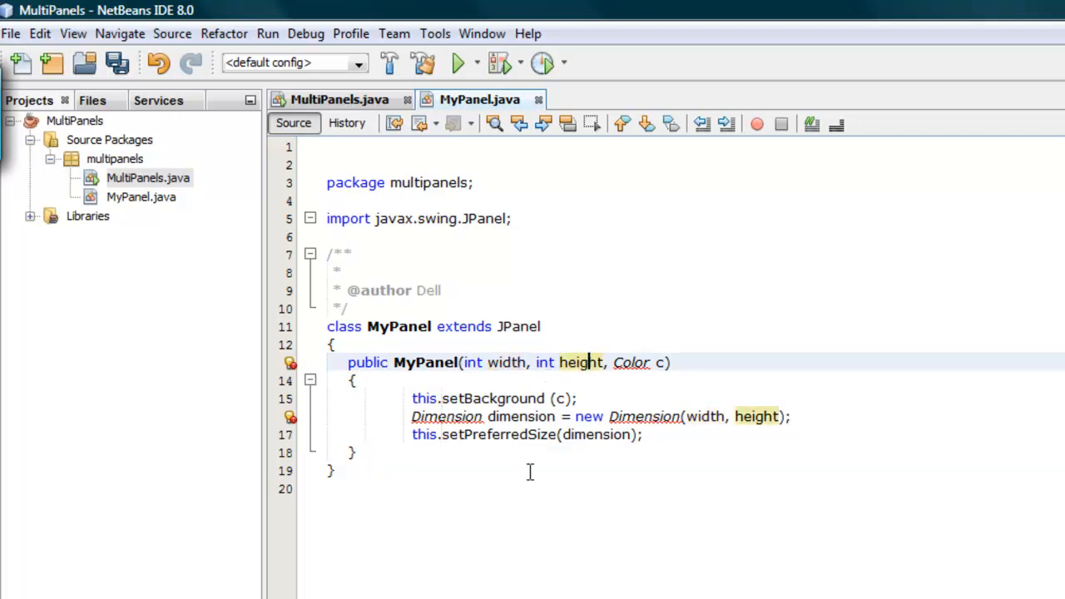
left_click(624, 387)
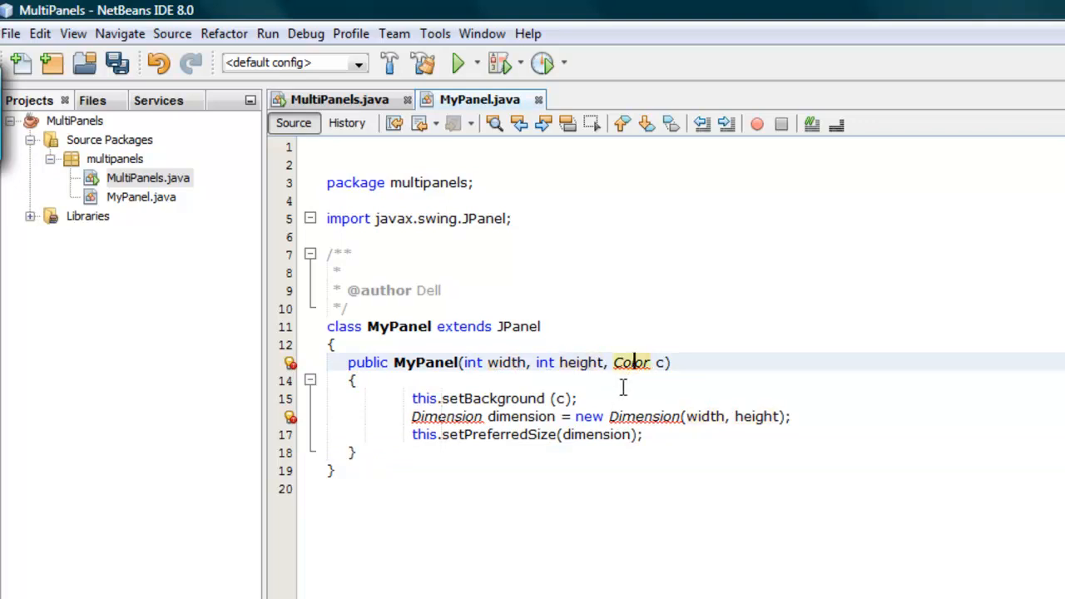
mouse_move(631, 363)
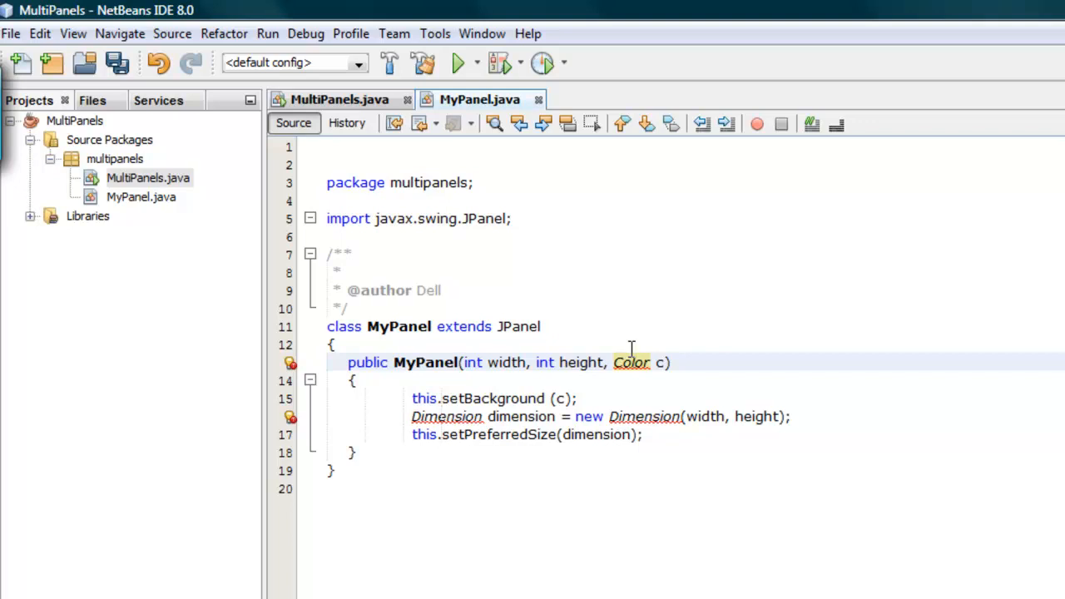
mouse_move(490, 460)
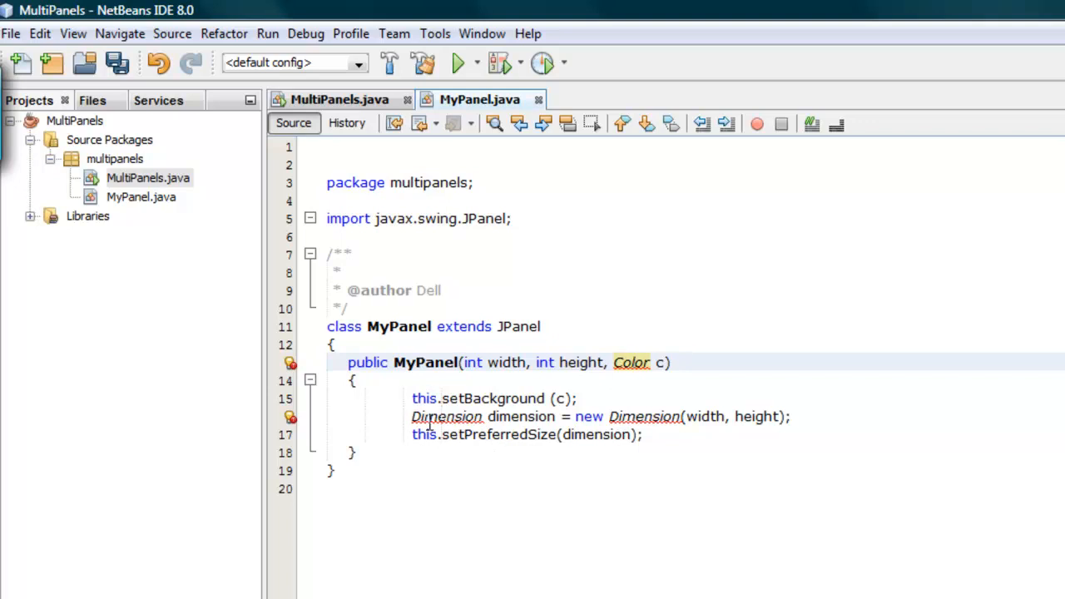
mouse_move(269, 458)
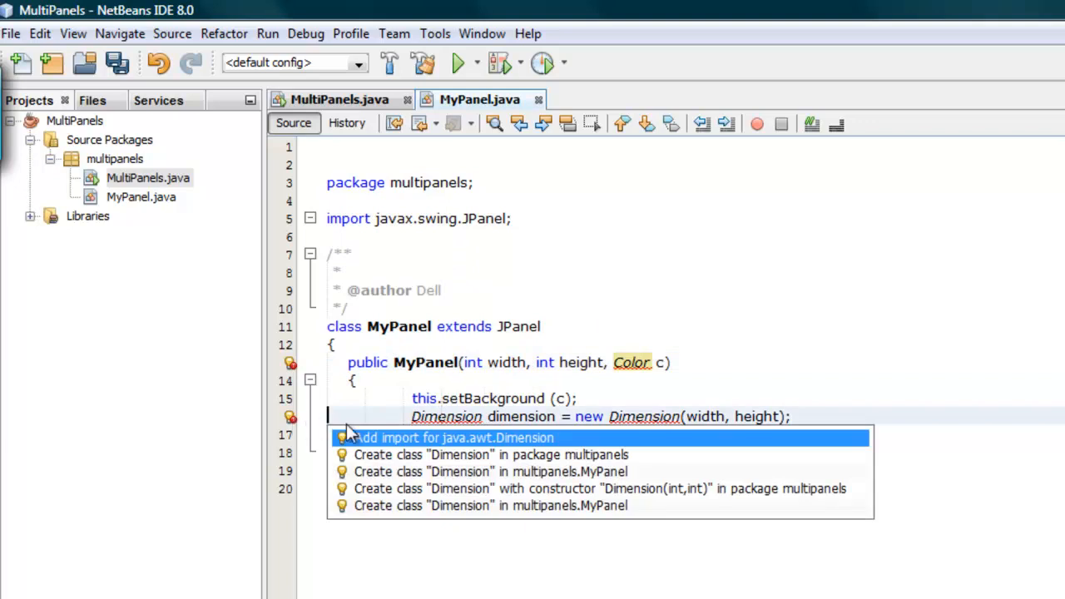
left_click(445, 436)
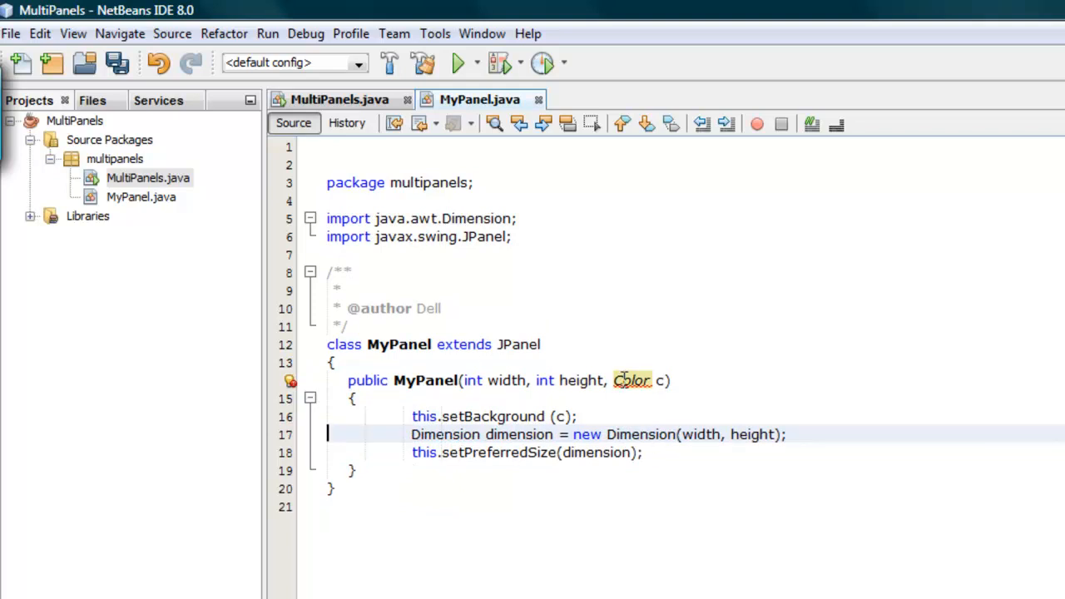
left_click(290, 379)
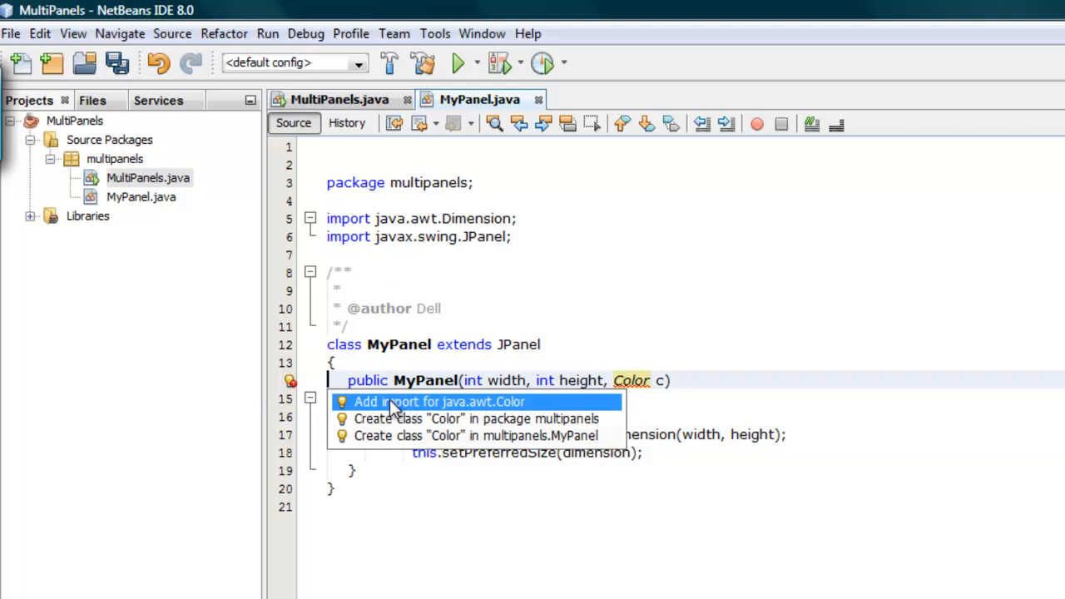
left_click(439, 401)
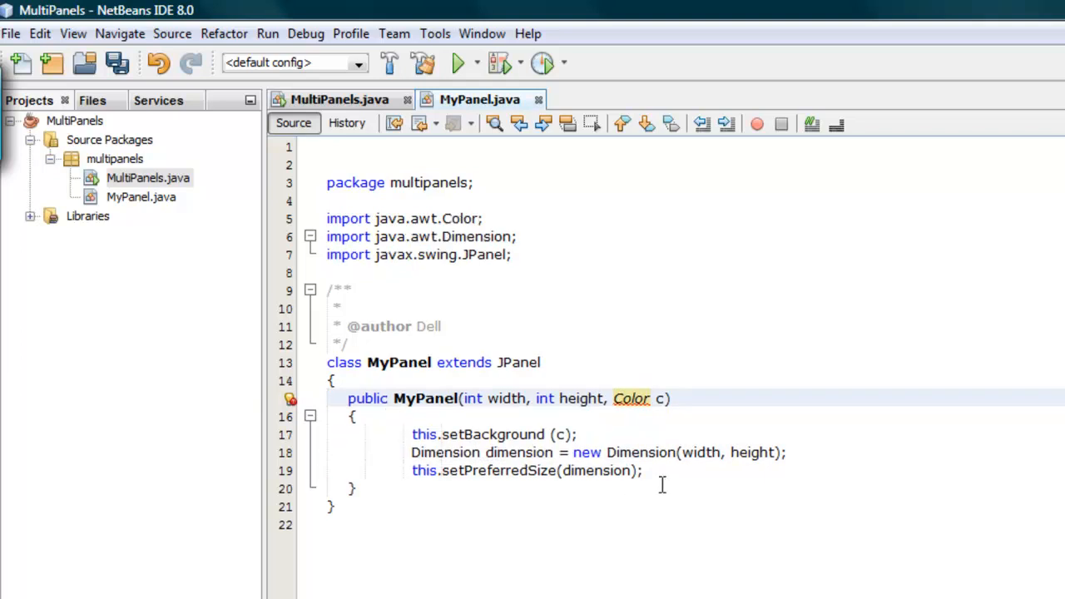
left_click(118, 63)
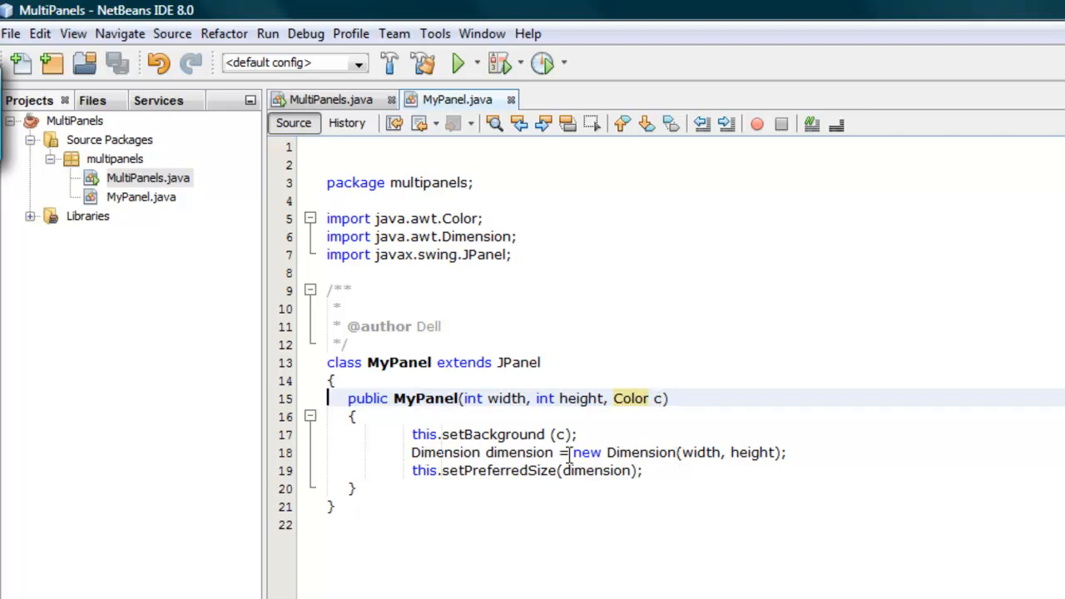
double_click(516, 452)
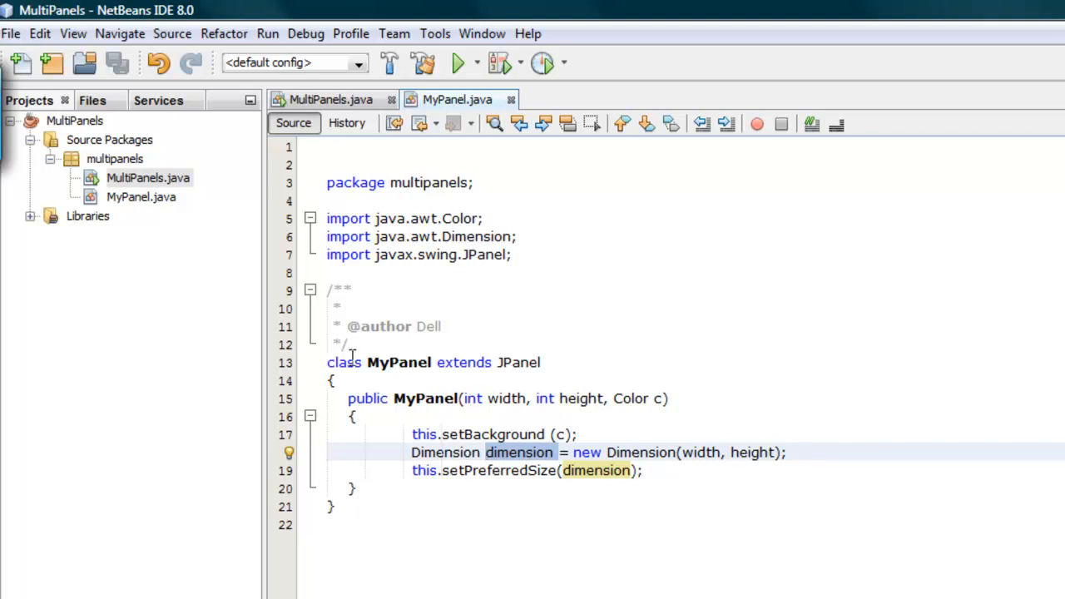
mouse_move(569, 489)
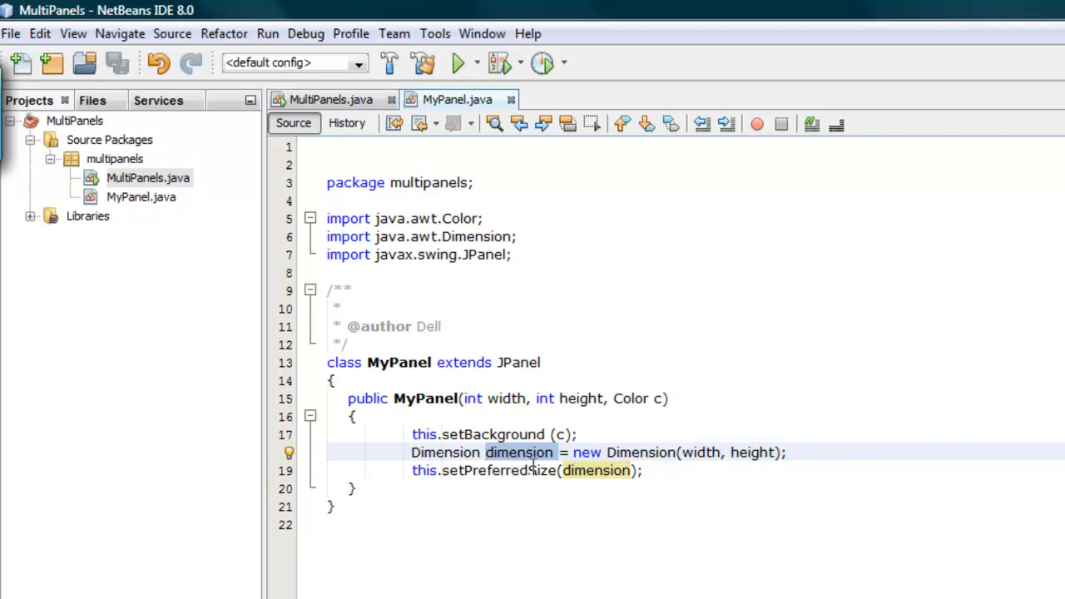
left_click(486, 453)
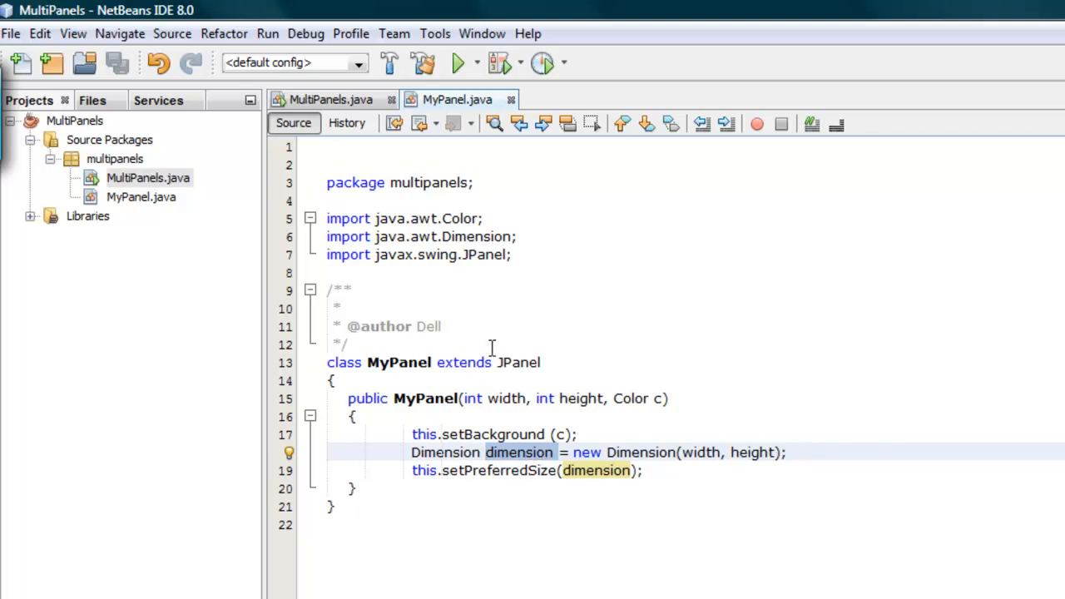
mouse_move(486, 348)
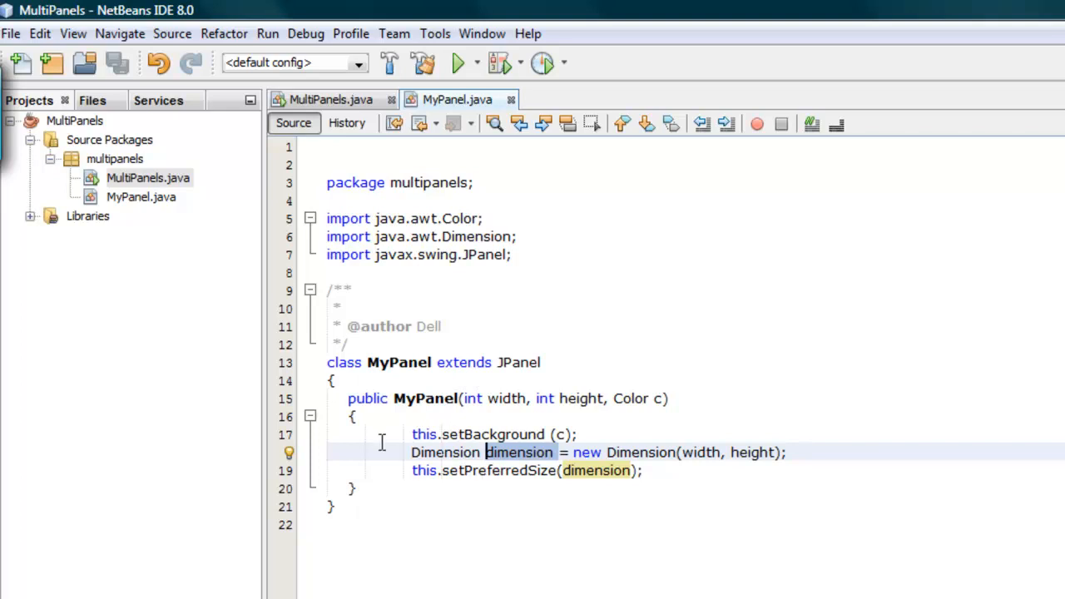
left_click(142, 196)
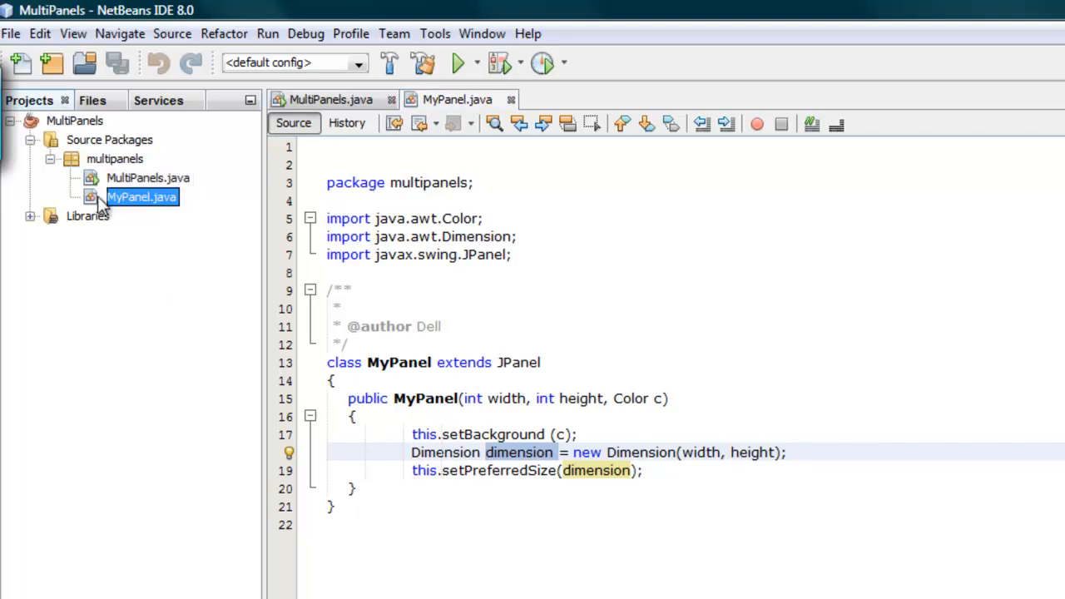
Paste the constructor into MultiPanels.java creating five coloured MyPanels added in BorderLayout positions
left_click(148, 177)
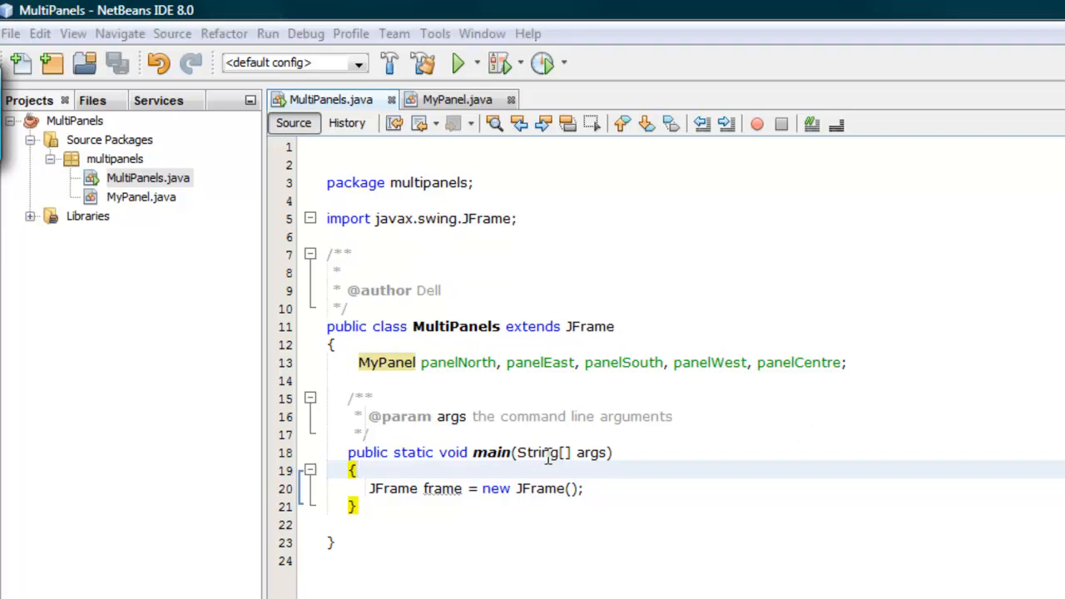
left_click(847, 362)
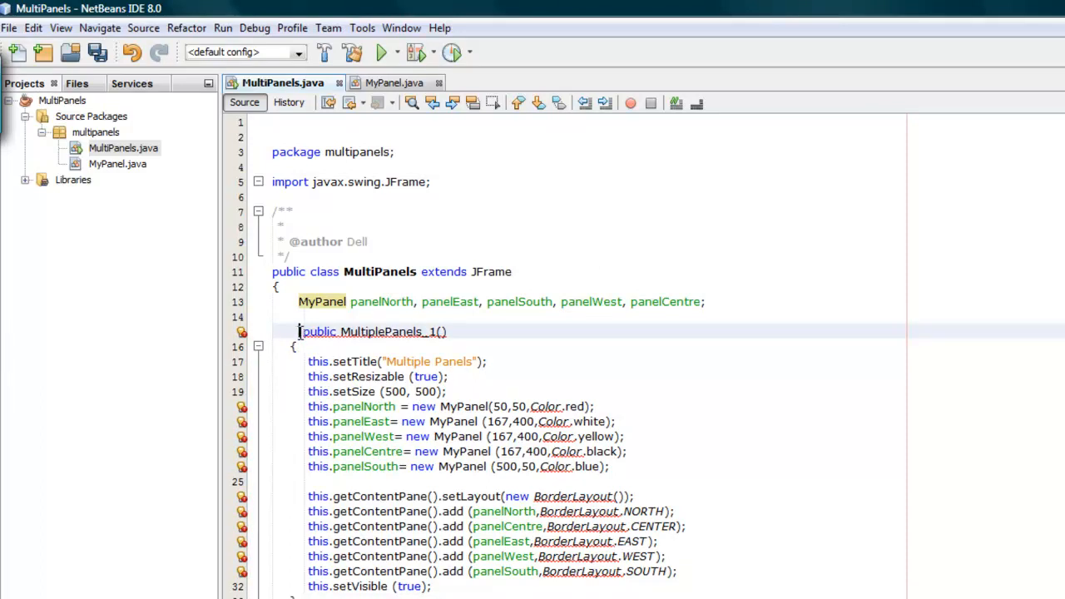
left_click(299, 331)
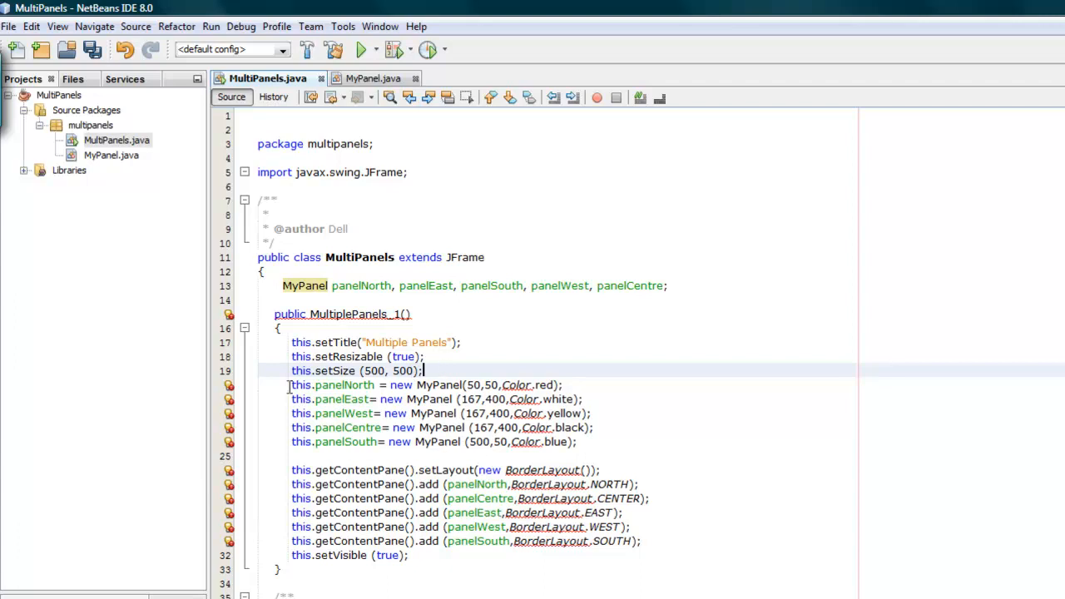
left_click_drag(291, 385, 641, 484)
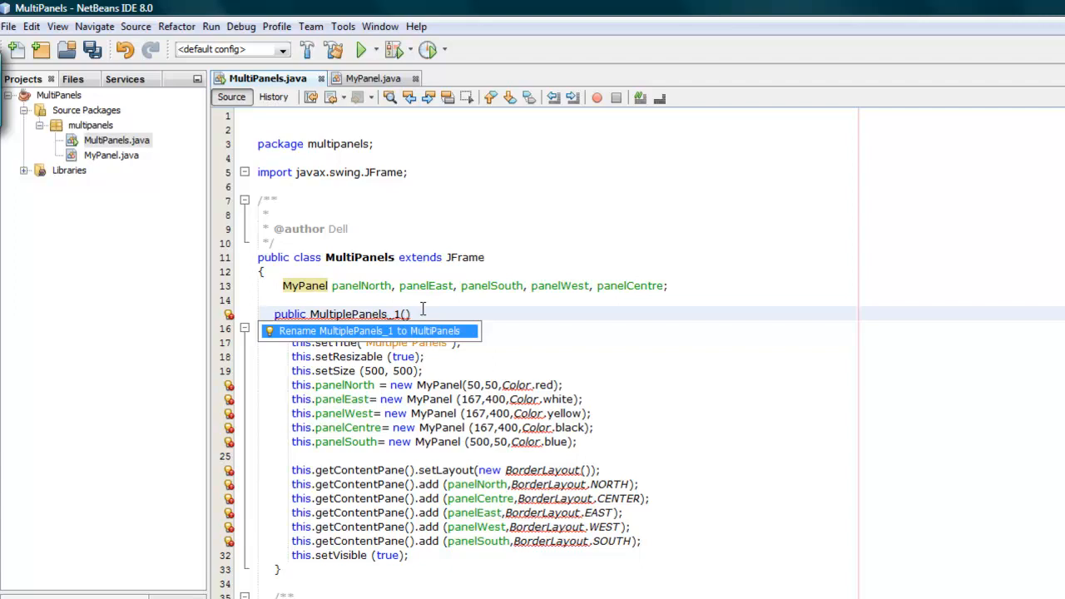
mouse_move(353, 240)
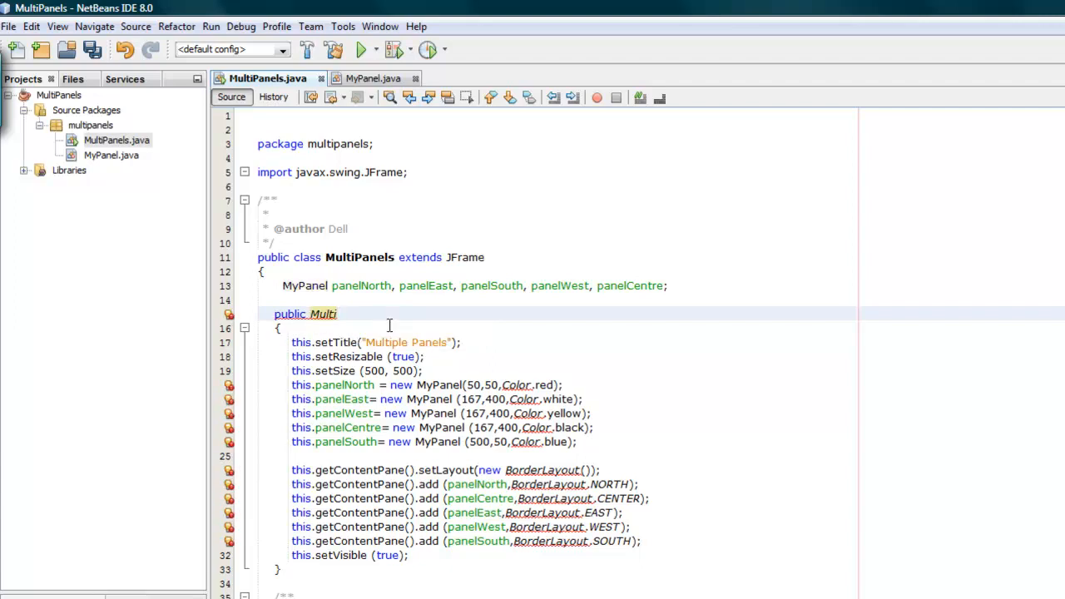
Change the constructor declaration from MultiplePanels_1() to MultiPanels()
type("Panels")
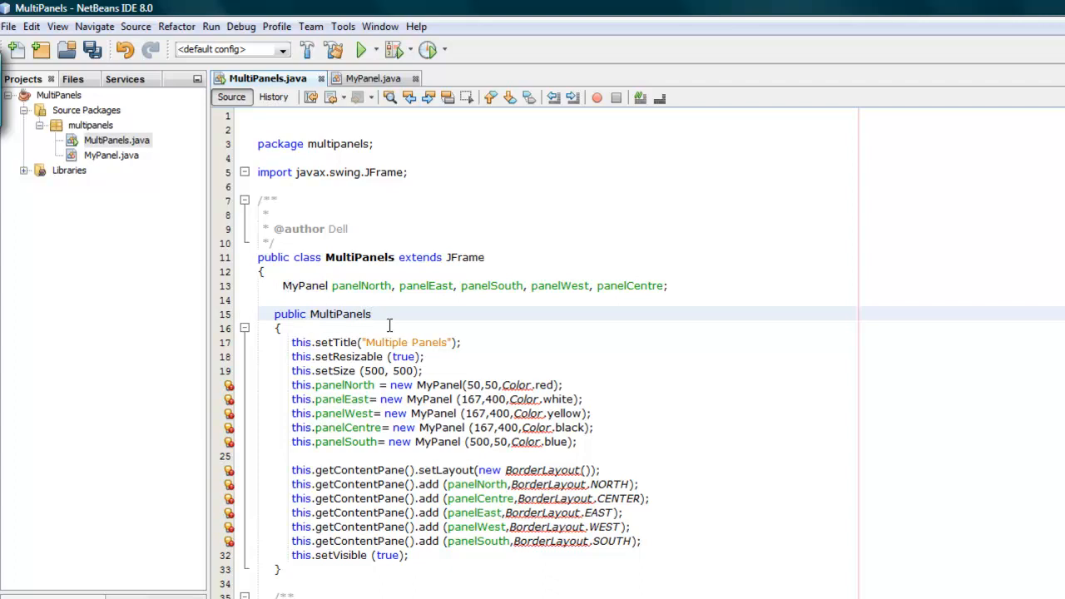
double_click(339, 313)
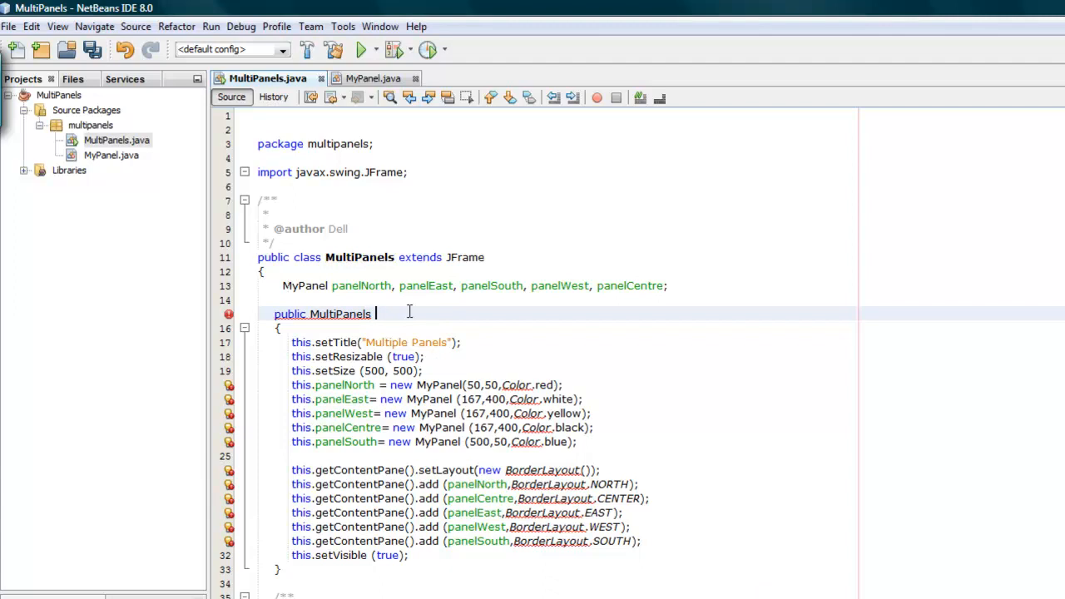
type("()")
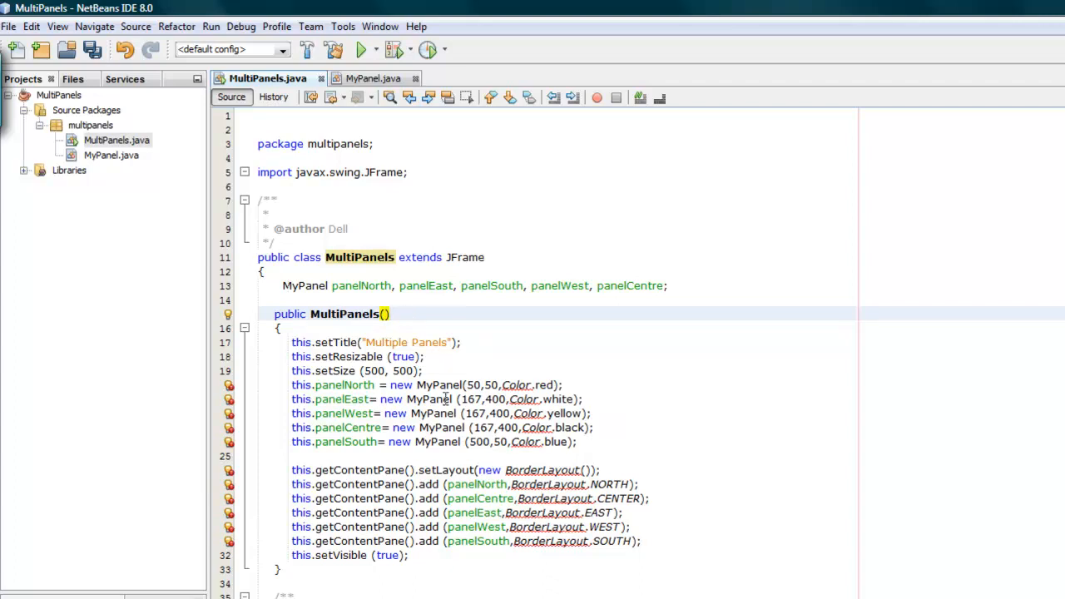
mouse_move(363, 416)
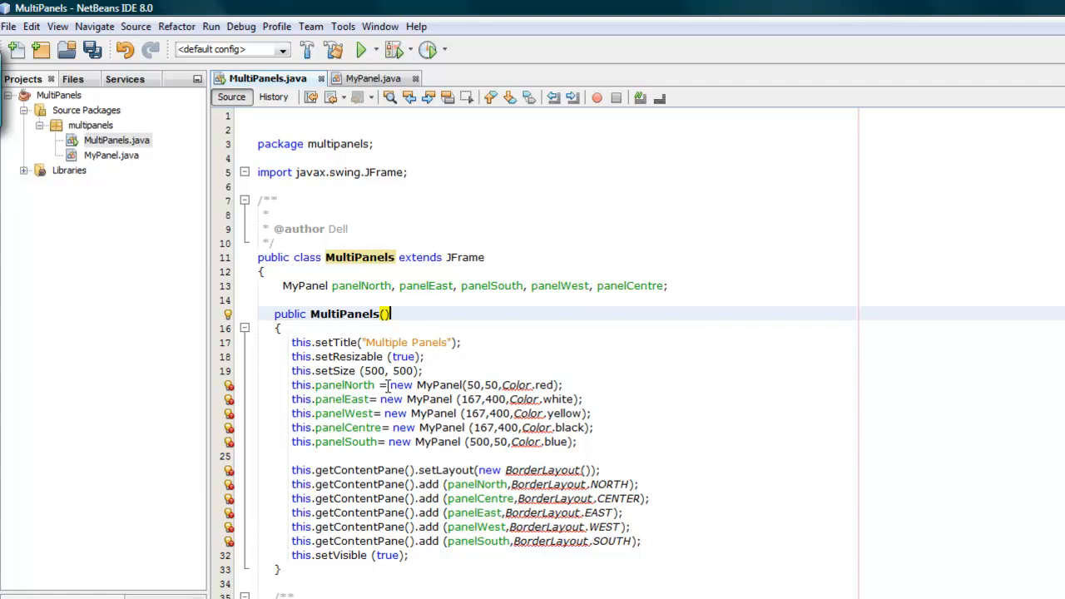
mouse_move(516, 384)
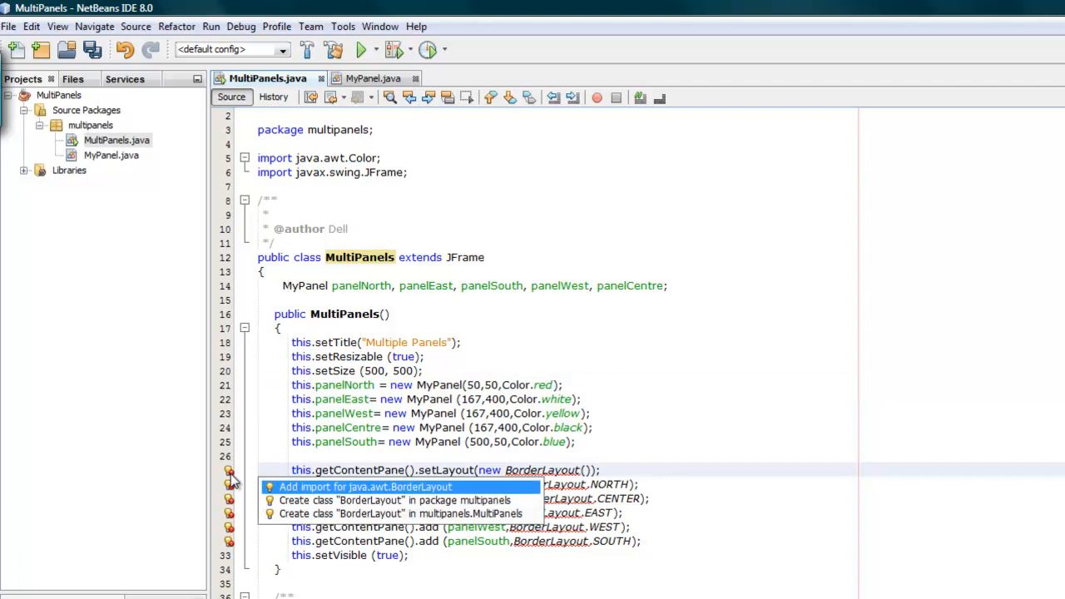
Import java.awt.BorderLayout into MultiPanels via the hint bulb
left_click(364, 486)
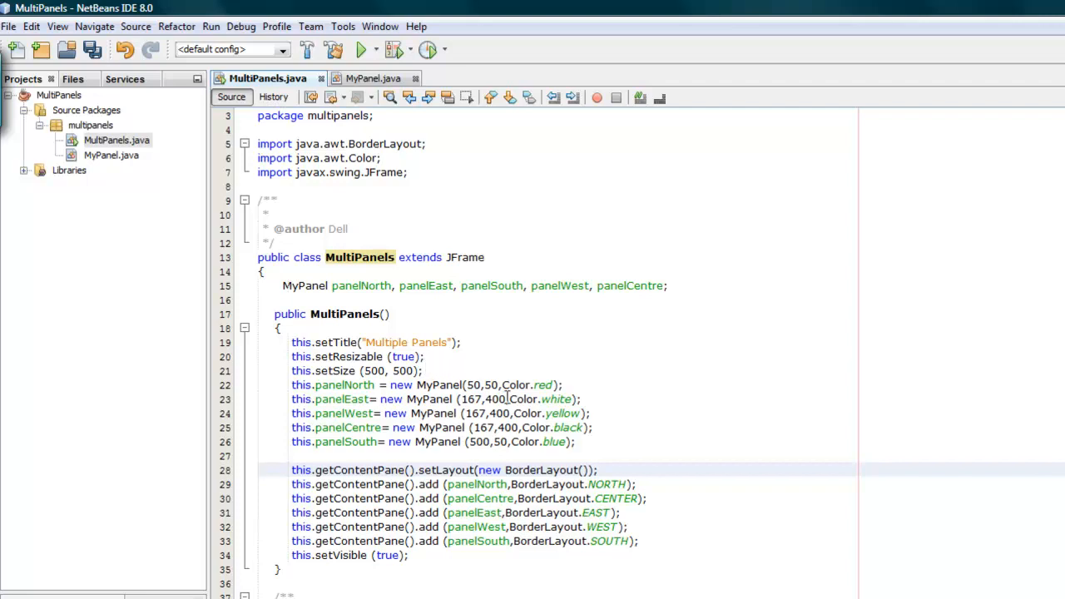
mouse_move(459, 371)
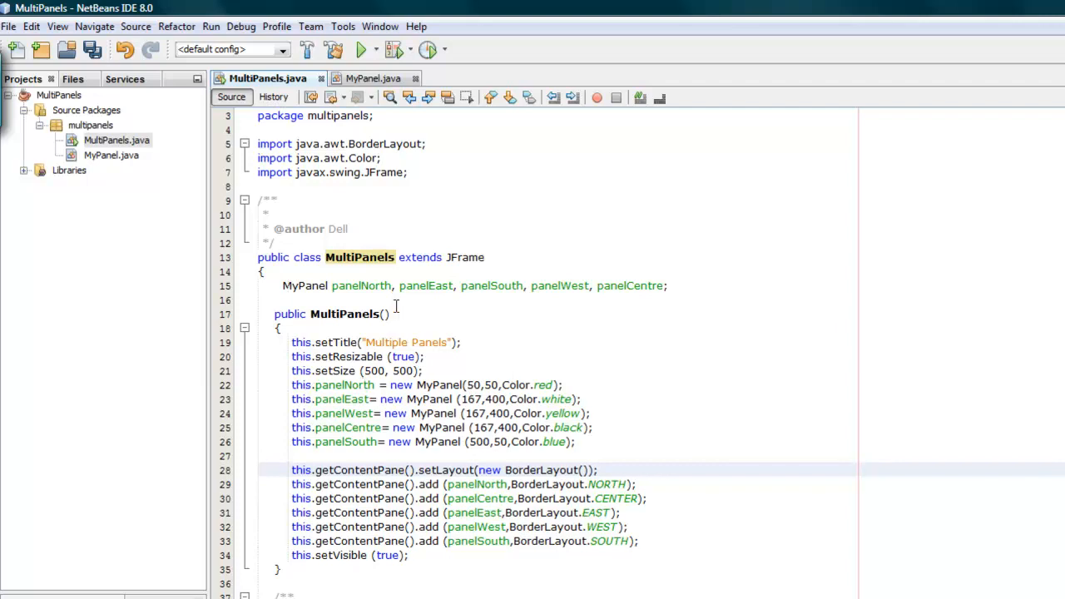
double_click(361, 286)
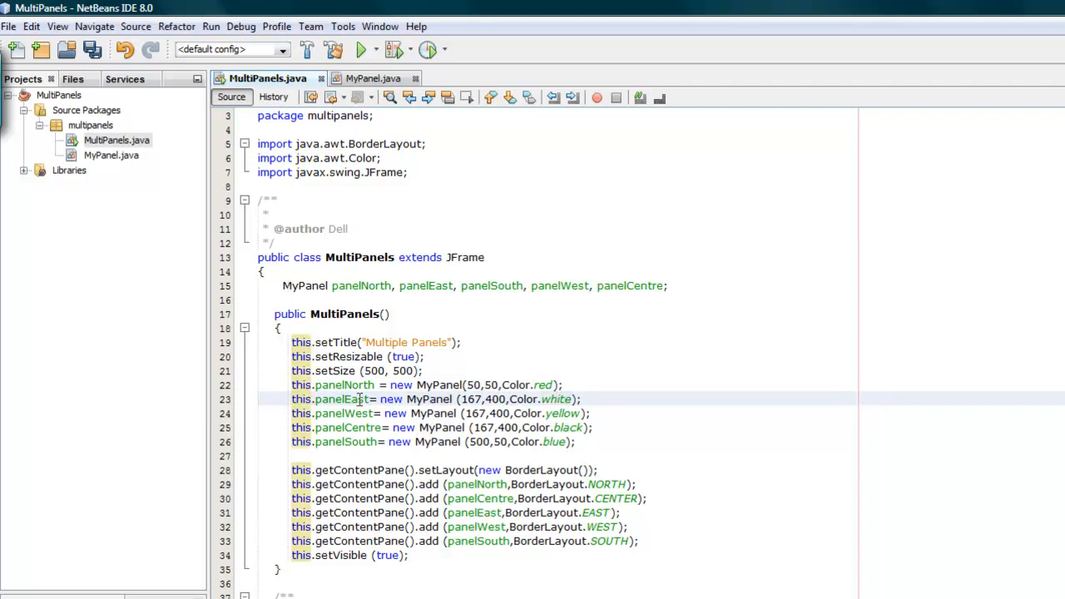
mouse_move(518, 399)
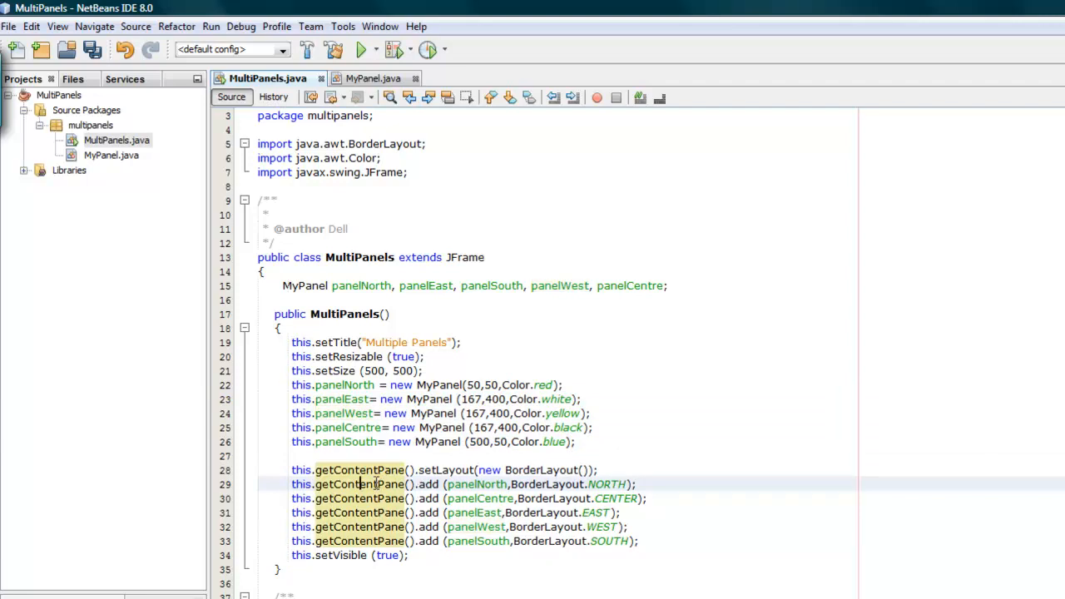
mouse_move(375, 484)
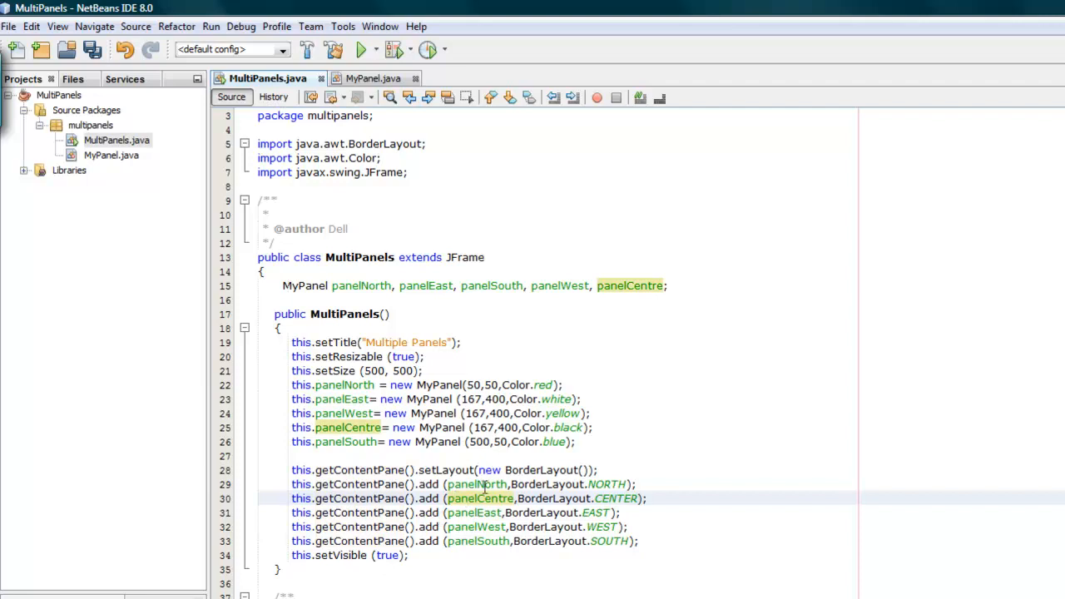
mouse_move(609, 484)
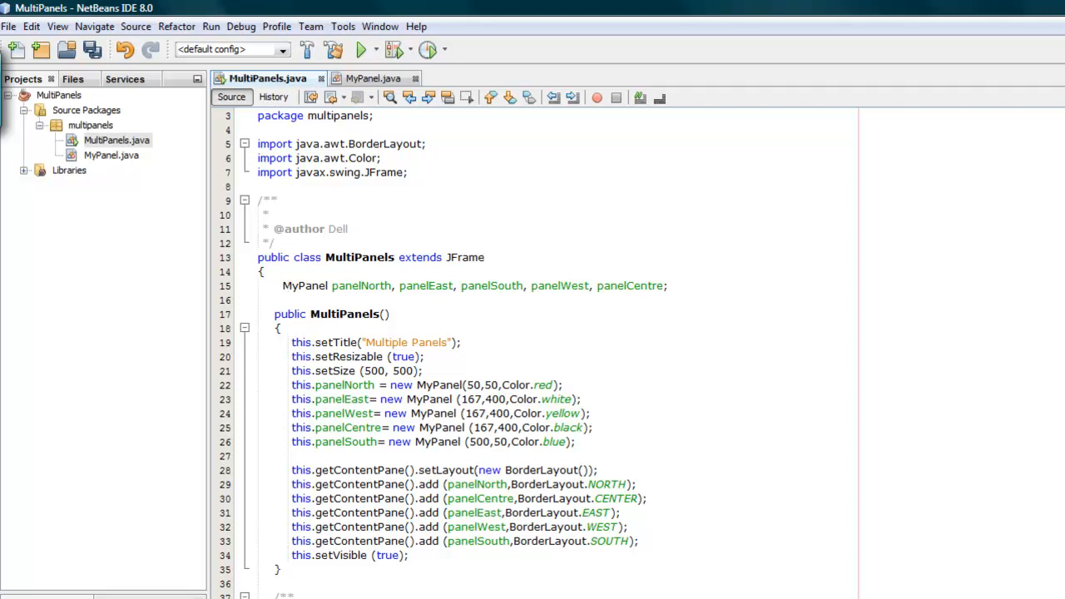
Run the MultiPanels project to show the Multiple Panels window with coloured BorderLayout areas
double_click(343, 313)
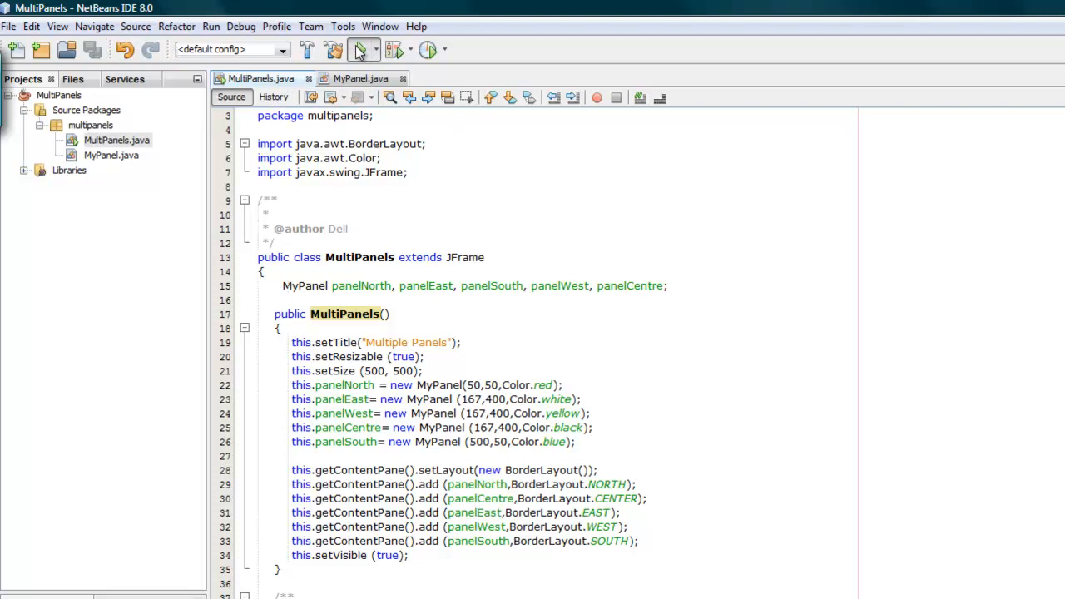
left_click(363, 50)
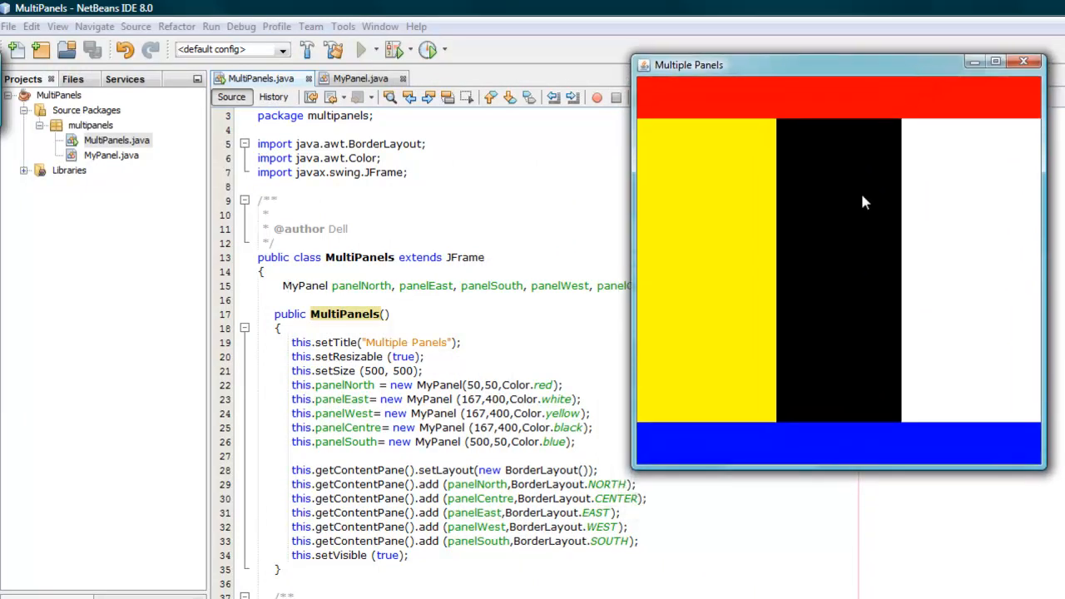
mouse_move(559, 303)
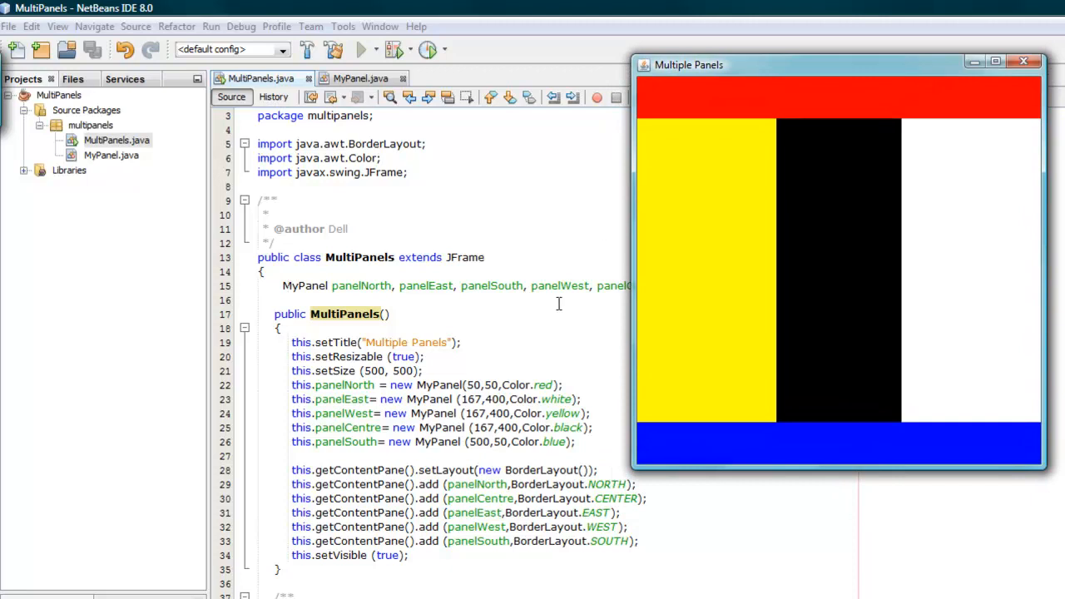
mouse_move(432, 308)
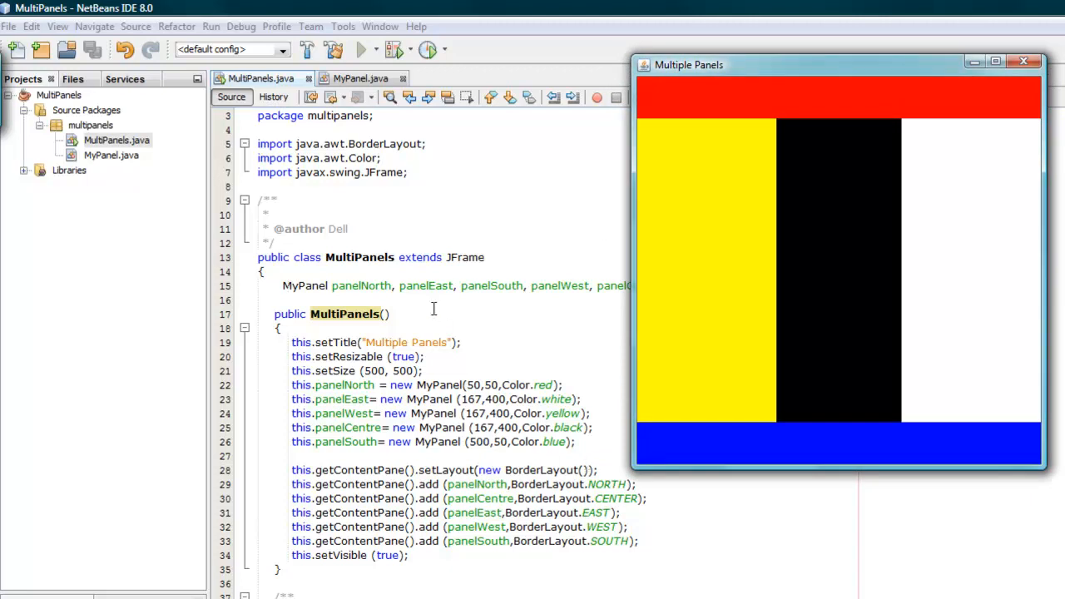
mouse_move(383, 373)
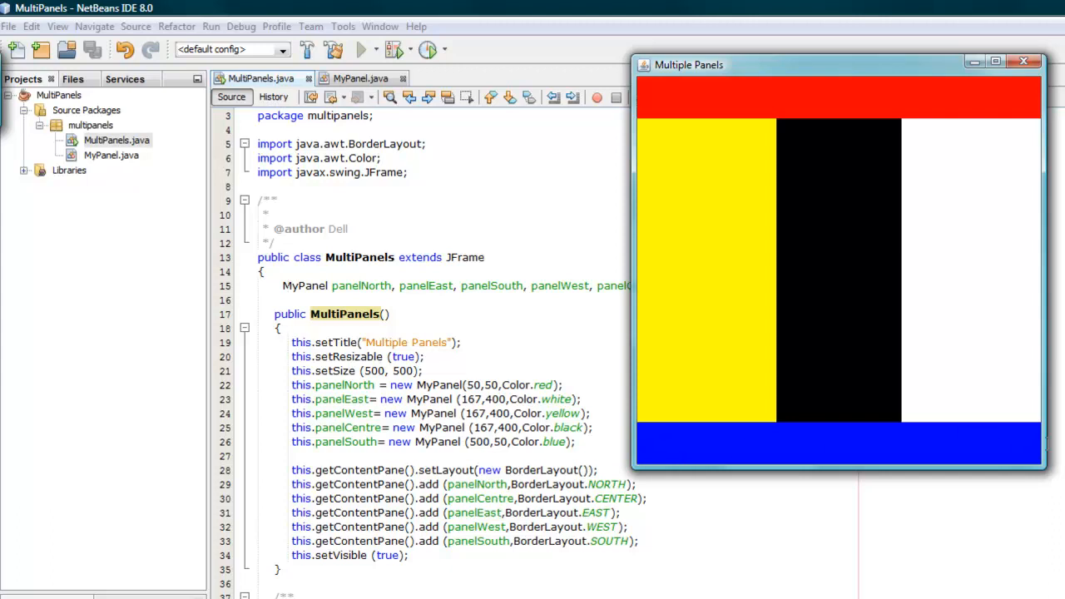
mouse_move(955, 456)
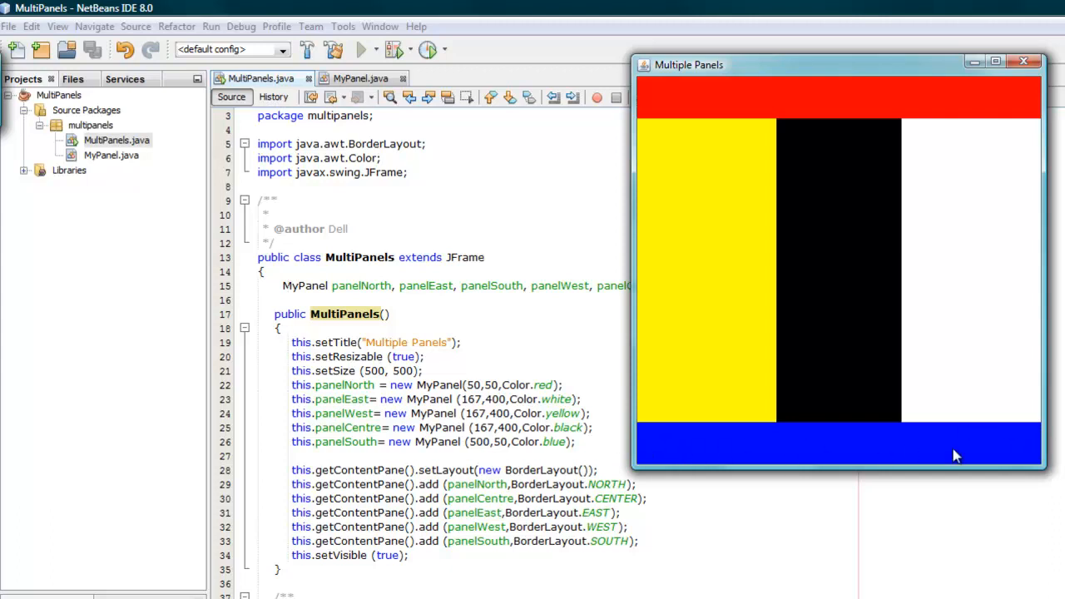
mouse_move(673, 426)
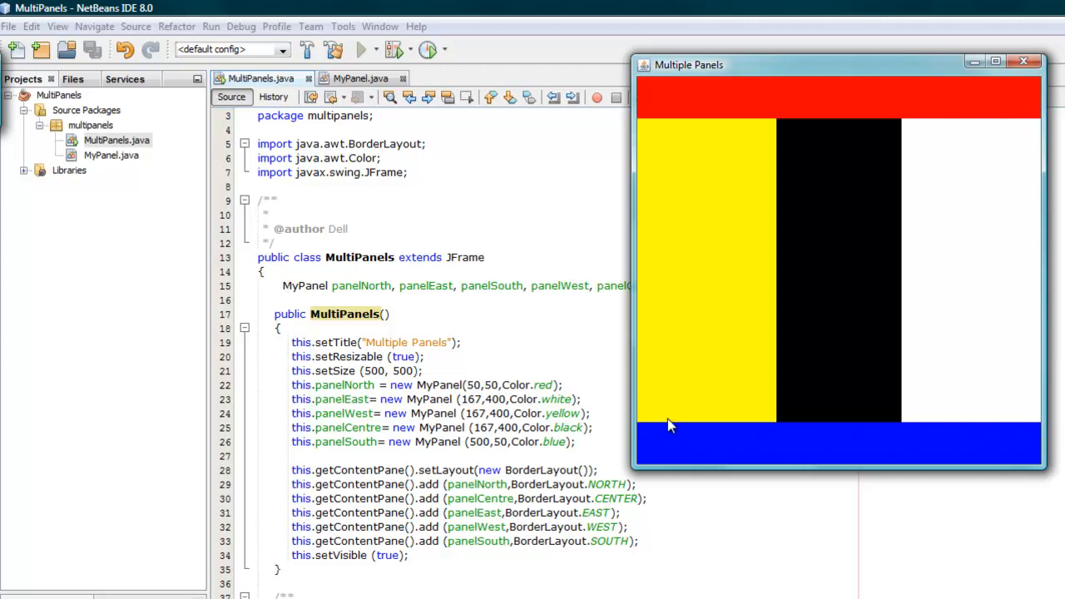
mouse_move(1042, 109)
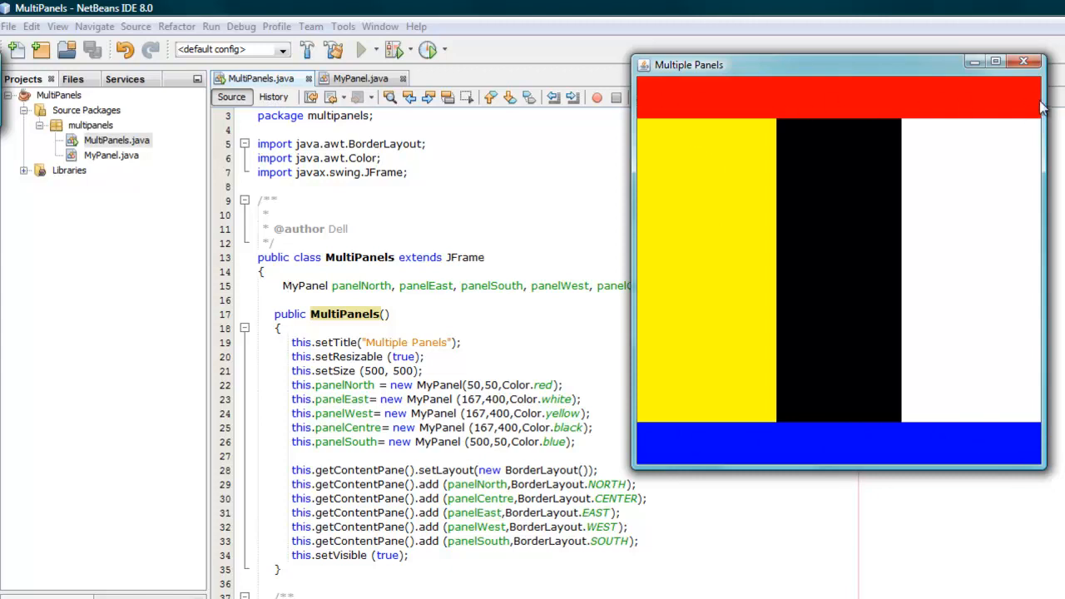
mouse_move(719, 280)
type("0")
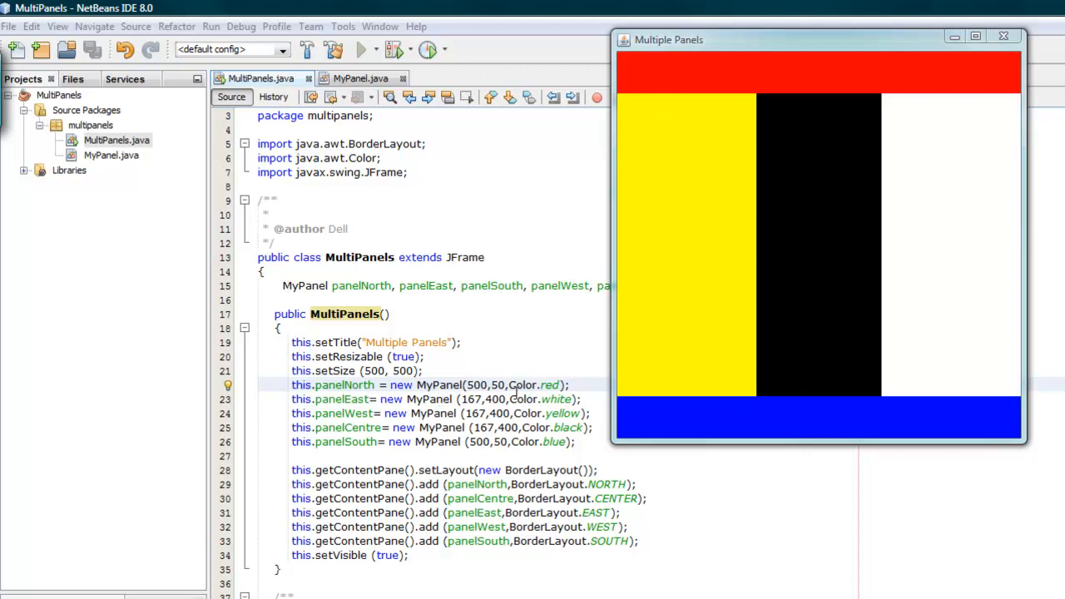
mouse_move(704, 433)
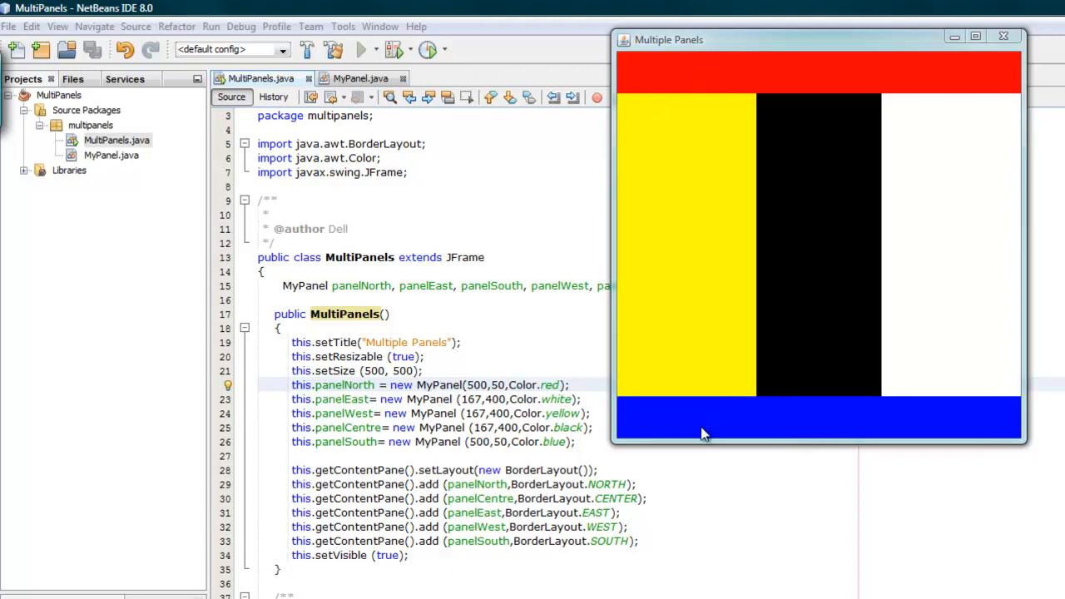
mouse_move(692, 411)
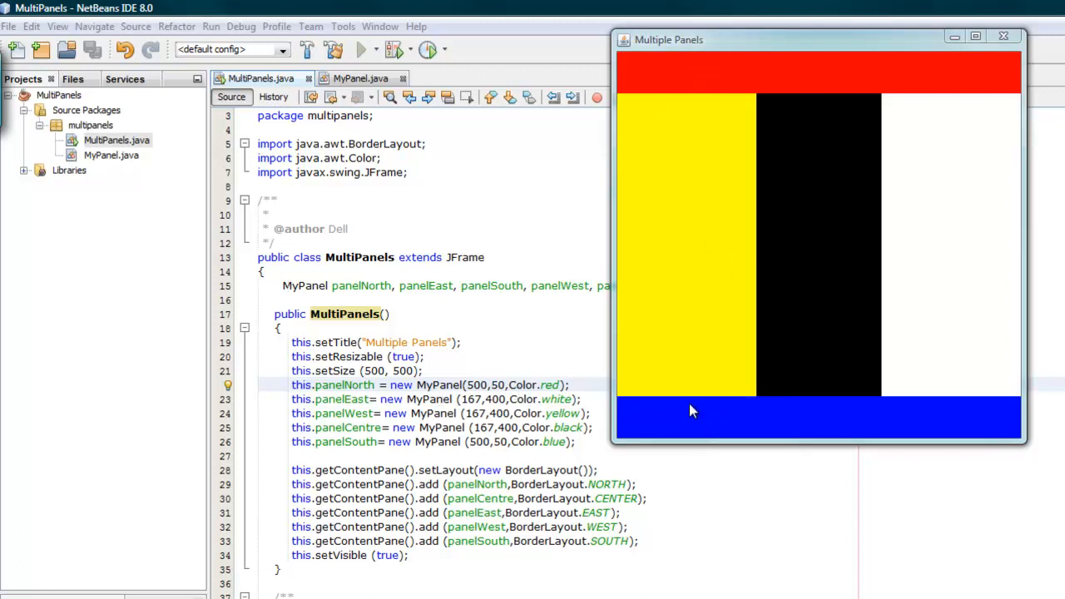
mouse_move(651, 115)
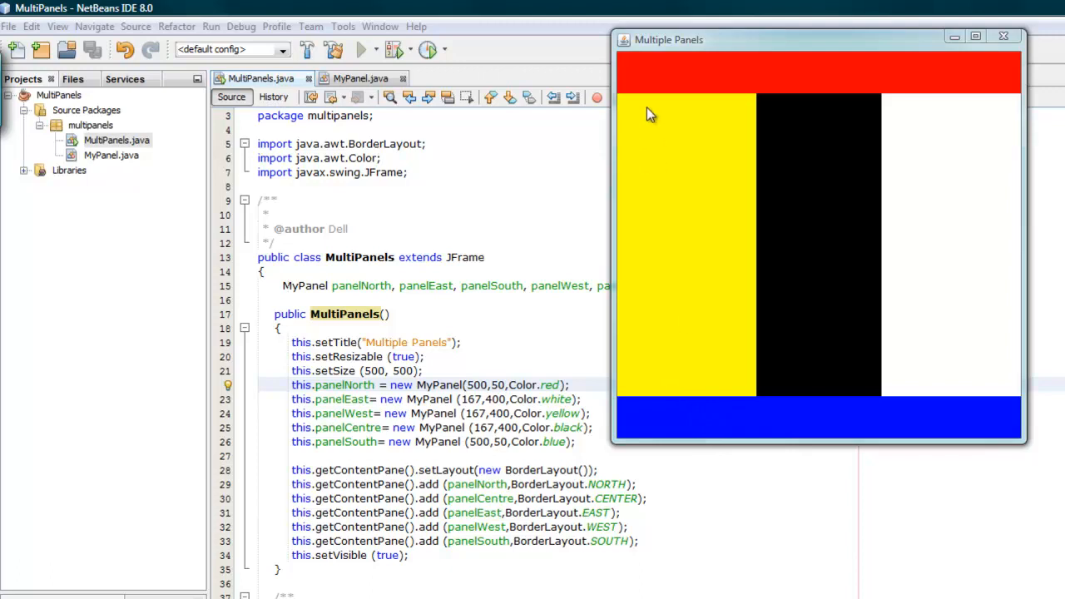
mouse_move(531, 407)
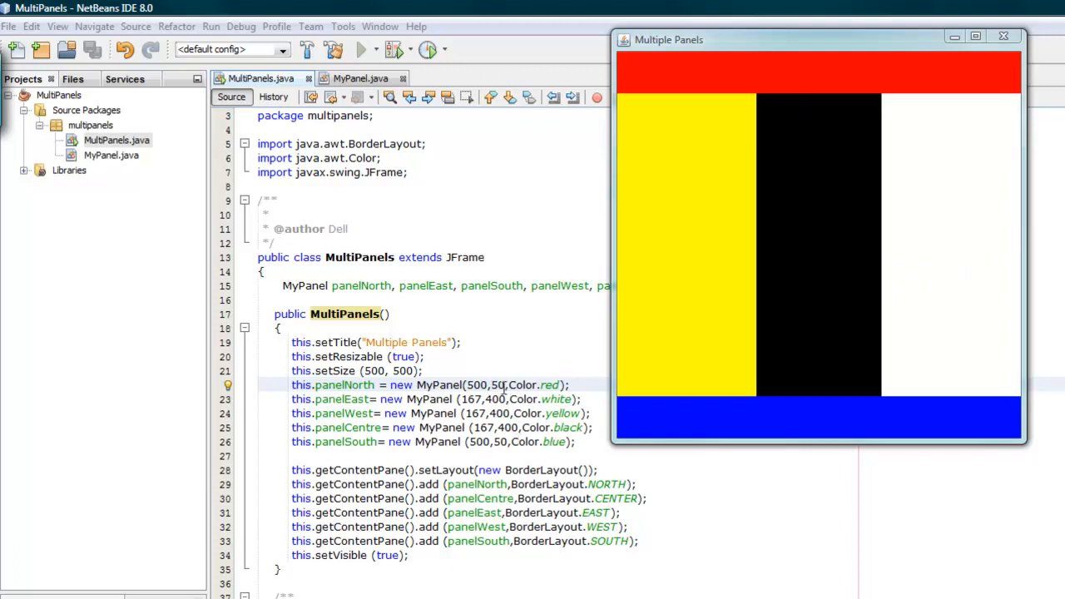
mouse_move(511, 443)
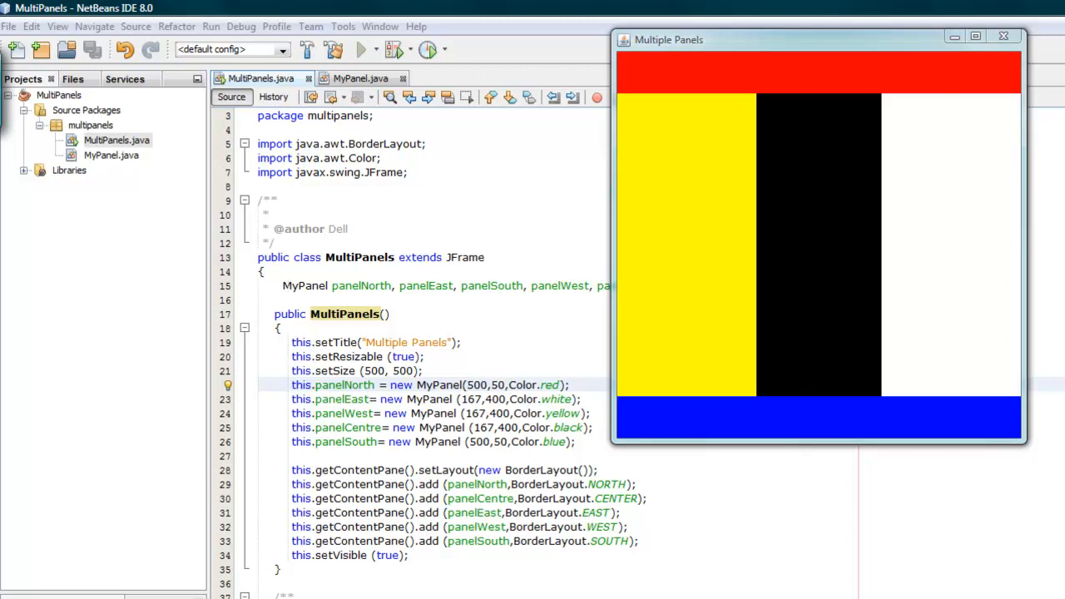
mouse_move(642, 183)
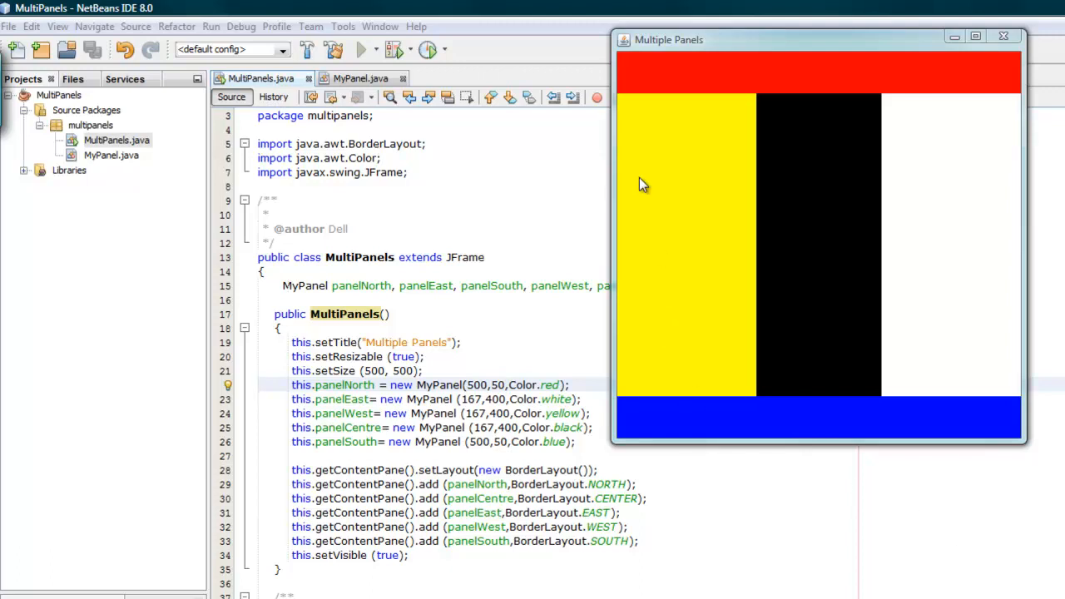
mouse_move(673, 286)
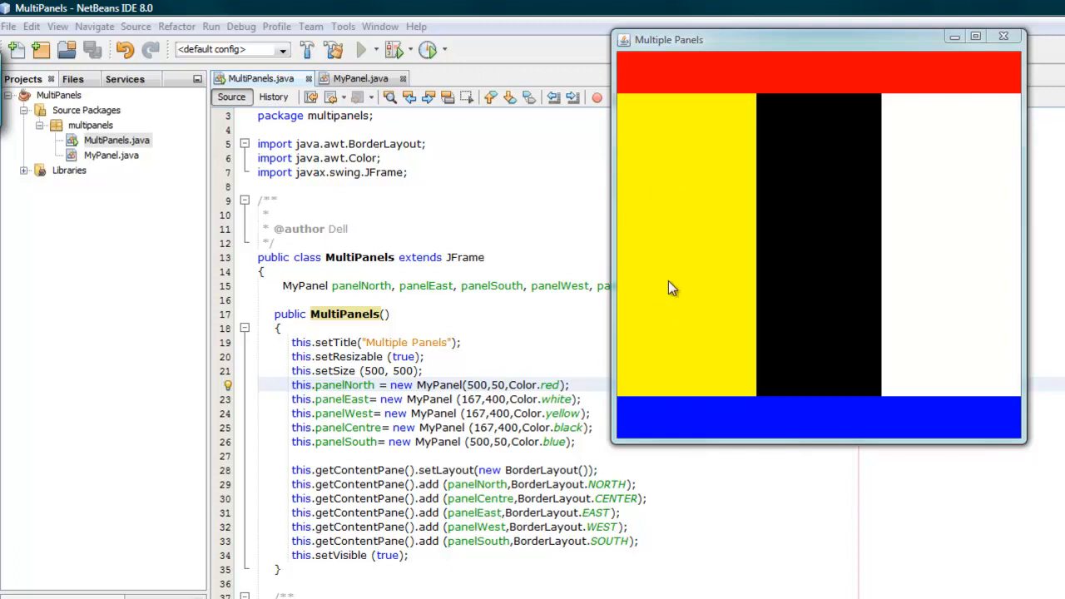
mouse_move(623, 356)
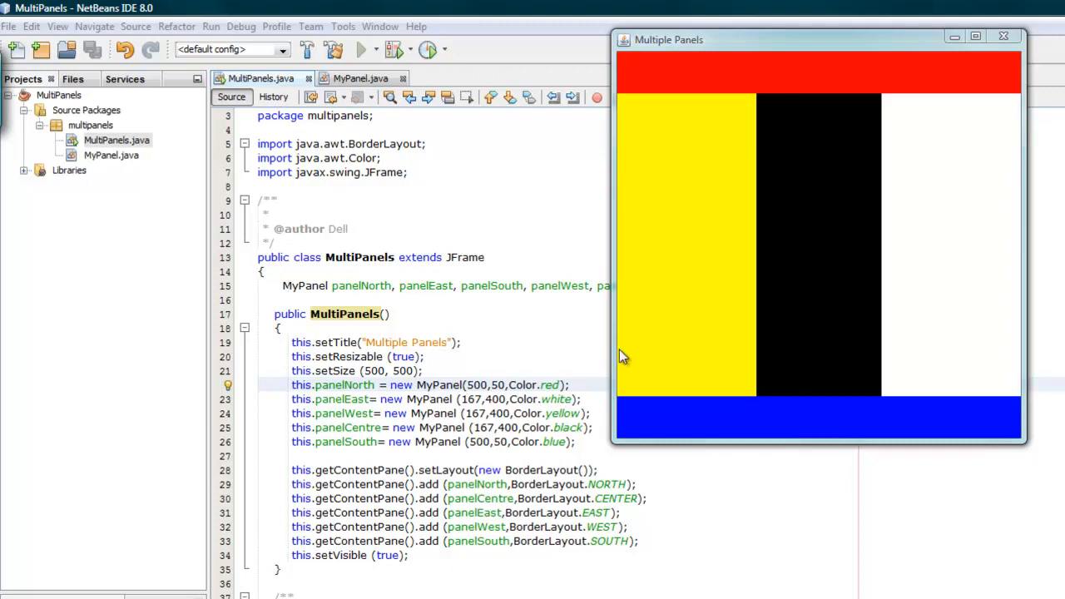
mouse_move(662, 380)
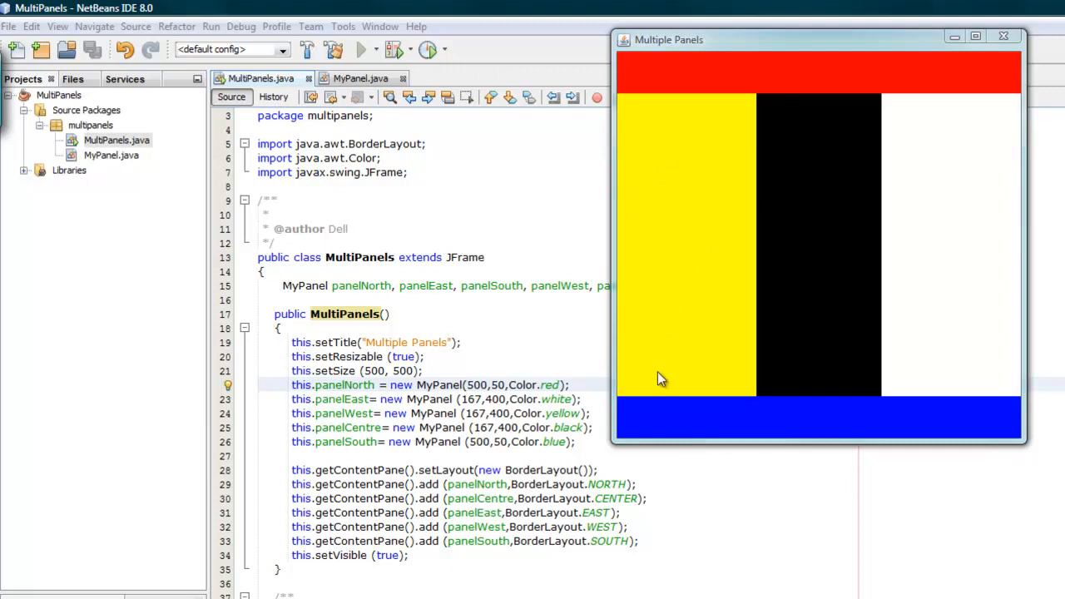
mouse_move(659, 67)
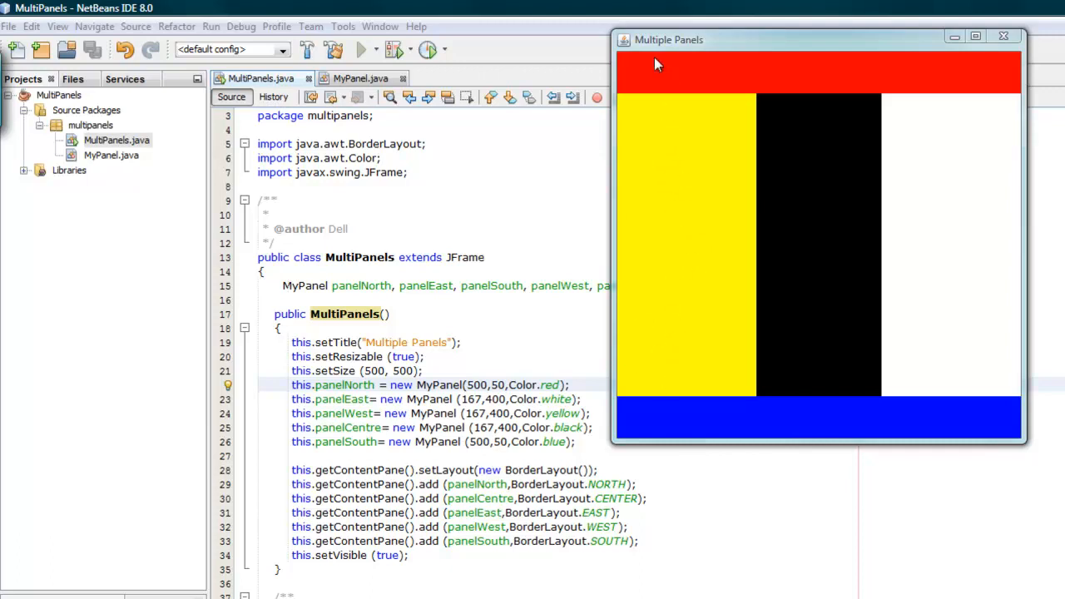
mouse_move(673, 404)
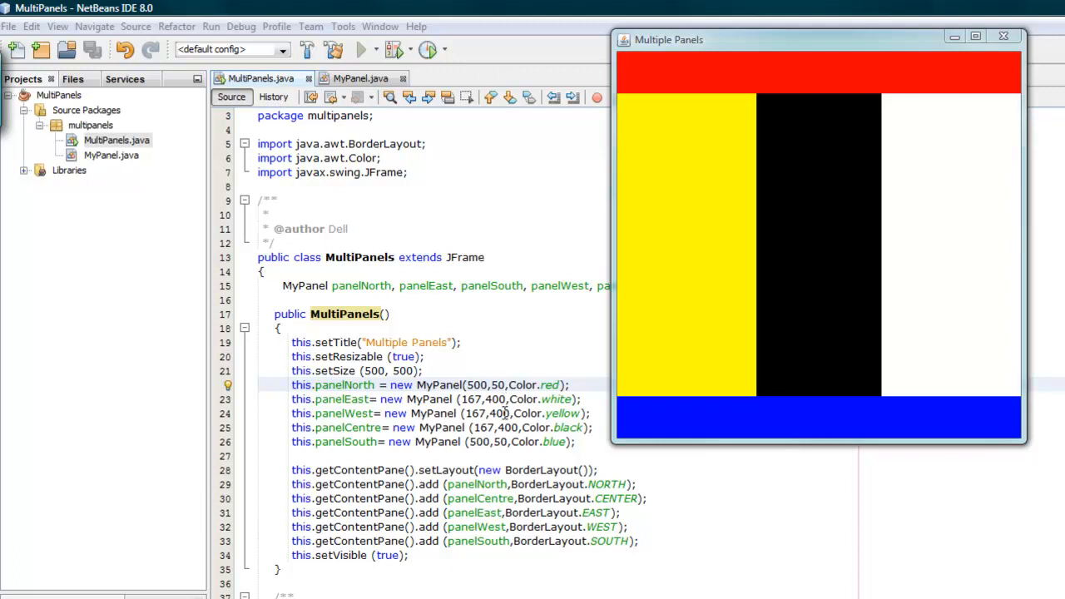
mouse_move(508, 413)
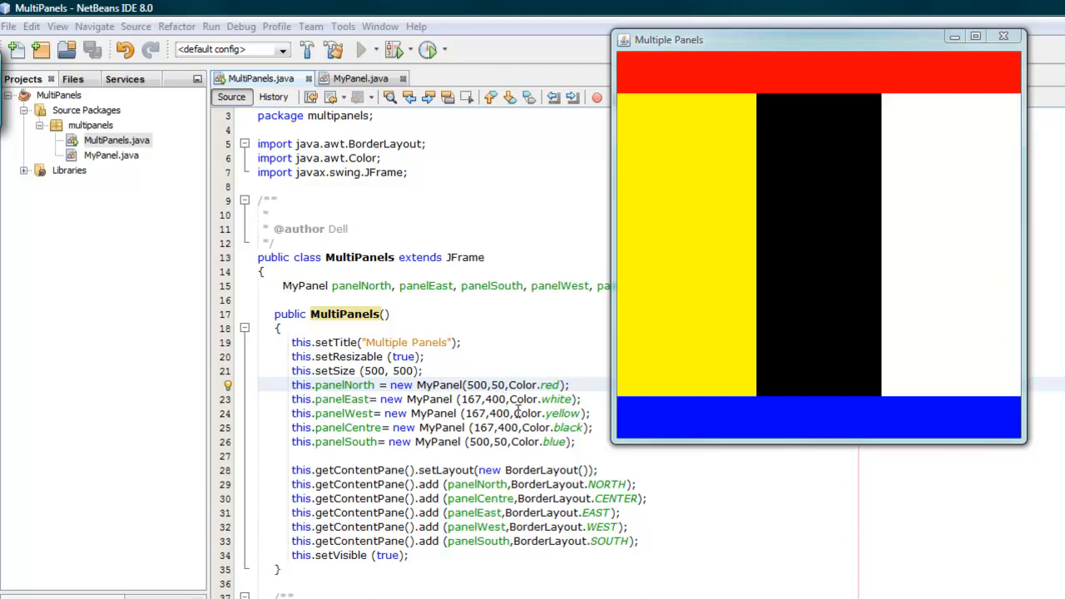
mouse_move(519, 431)
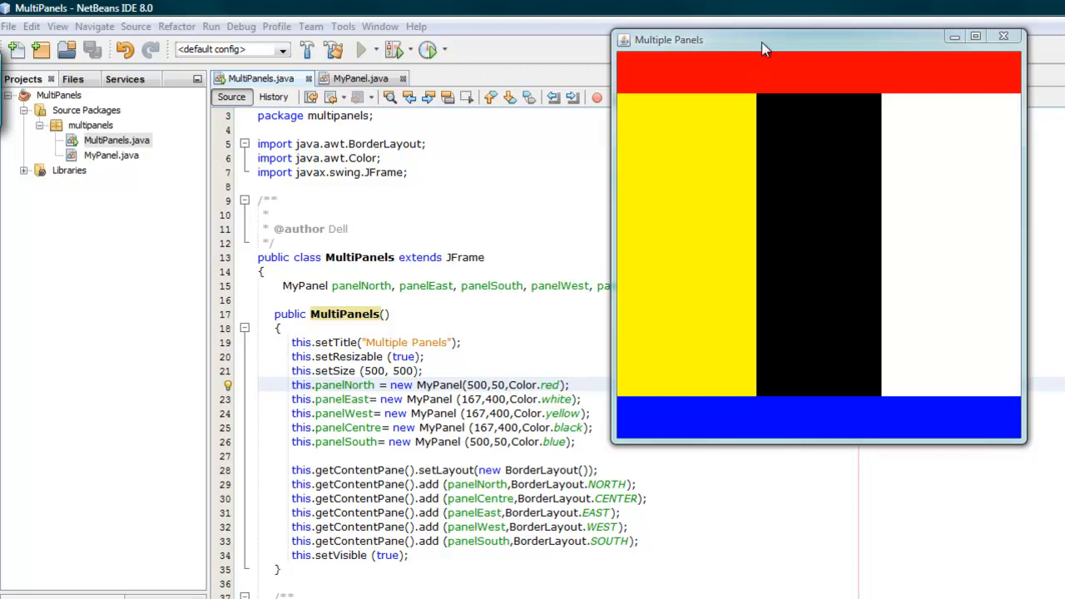
mouse_move(814, 333)
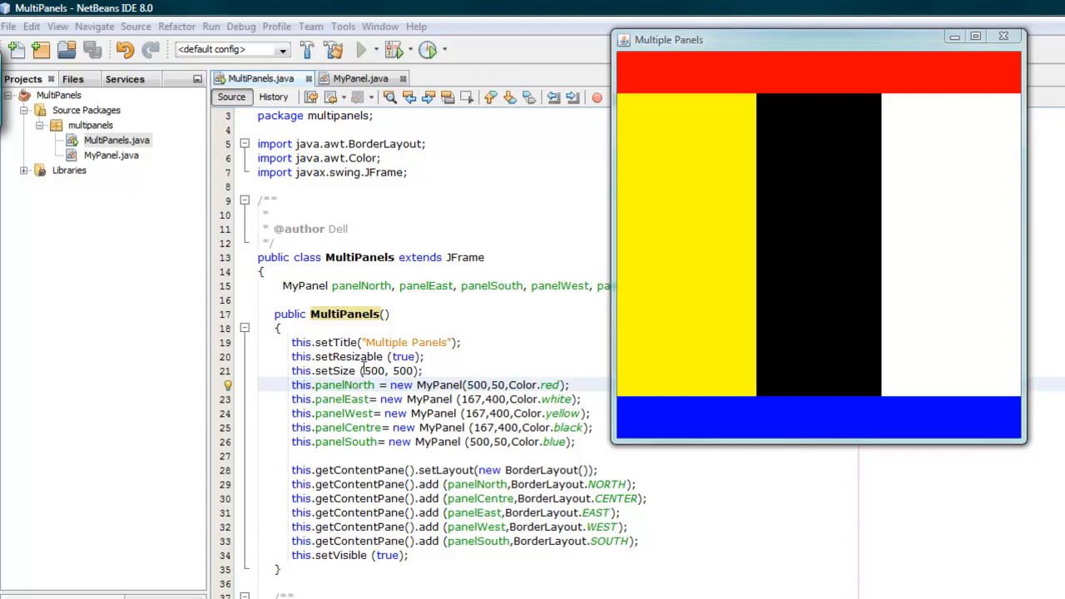
mouse_move(380, 370)
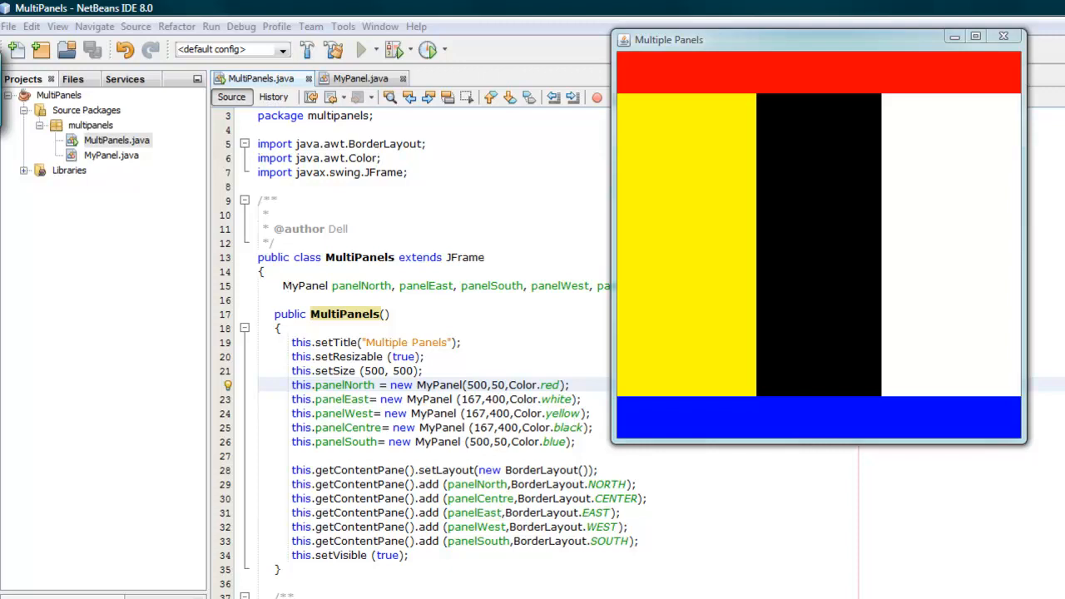
mouse_move(616, 430)
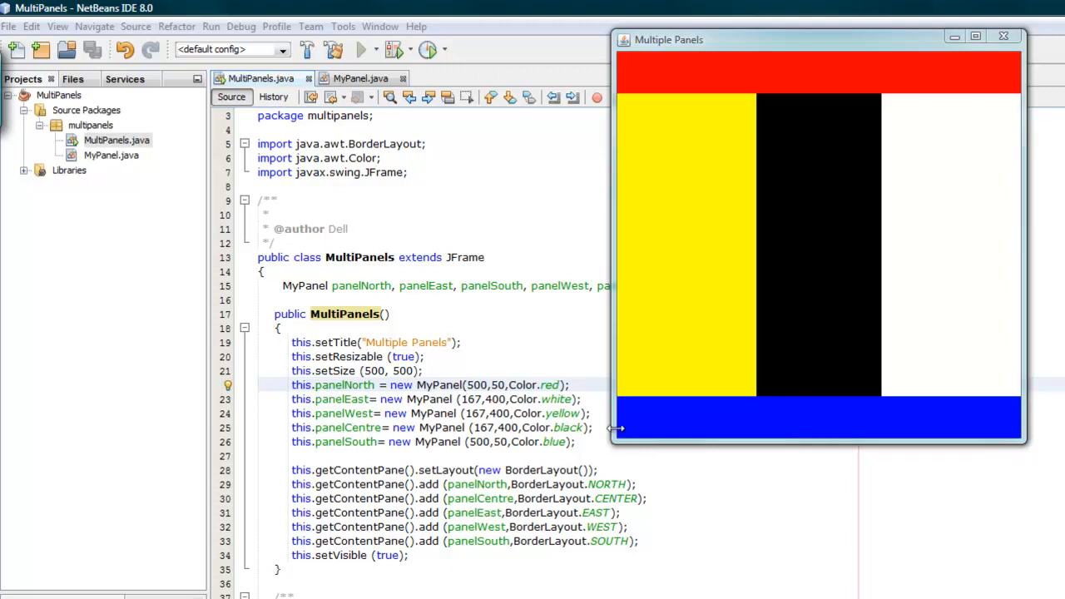